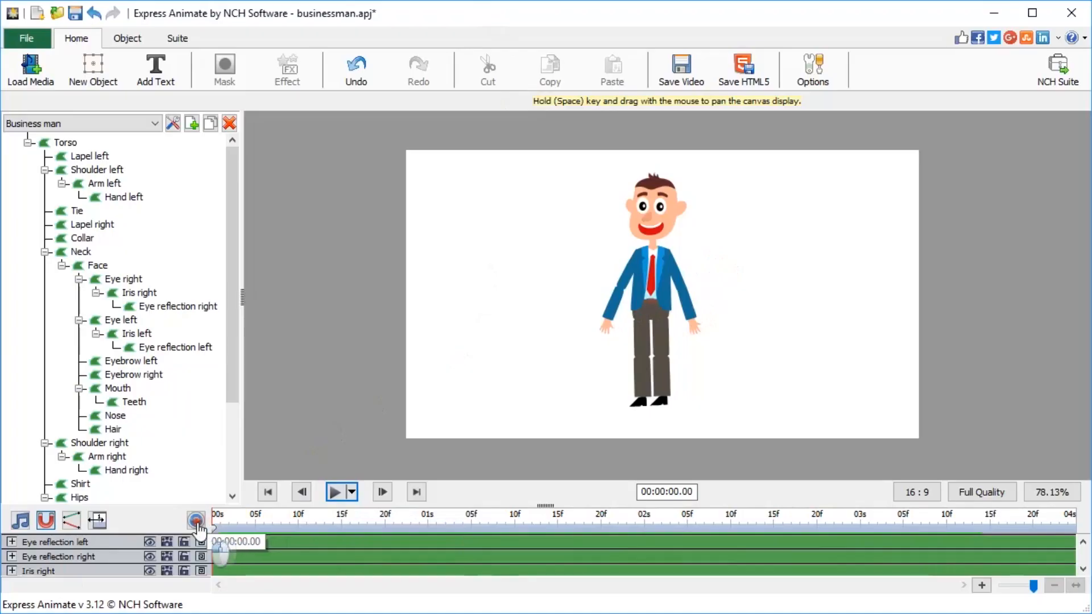
Step: Scrub the timeline back and forth to preview the existing arm-wave animation
drag(201, 525, 271, 526)
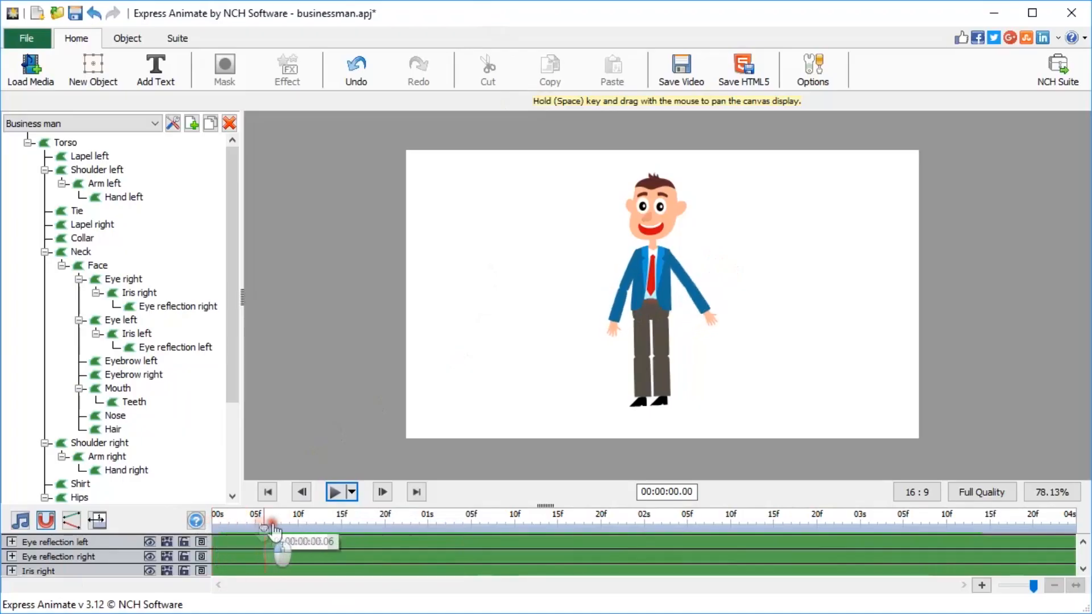
drag(271, 527, 477, 526)
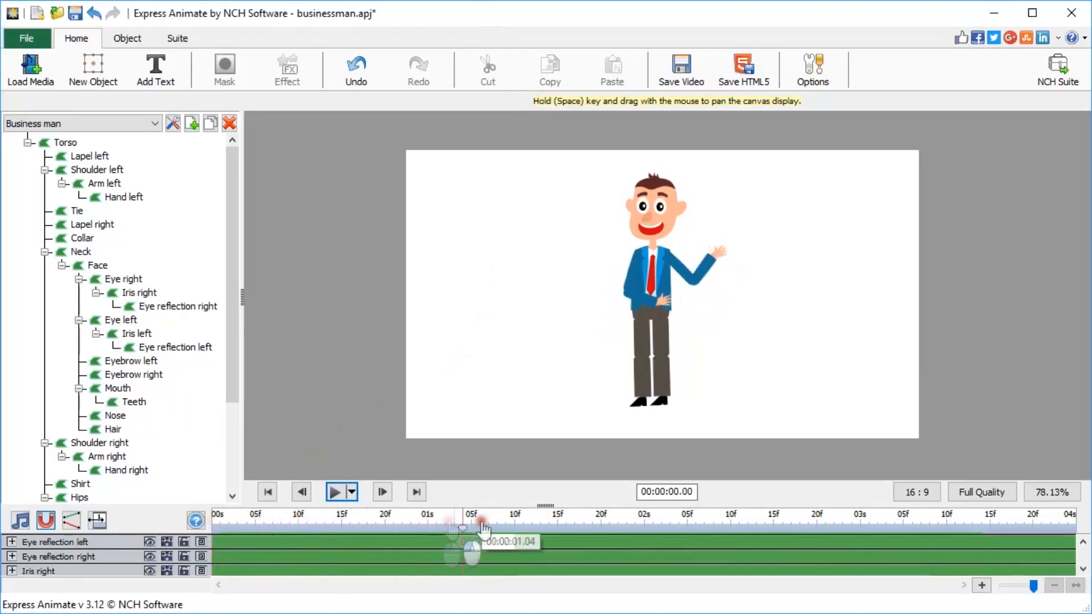
drag(473, 535, 535, 536)
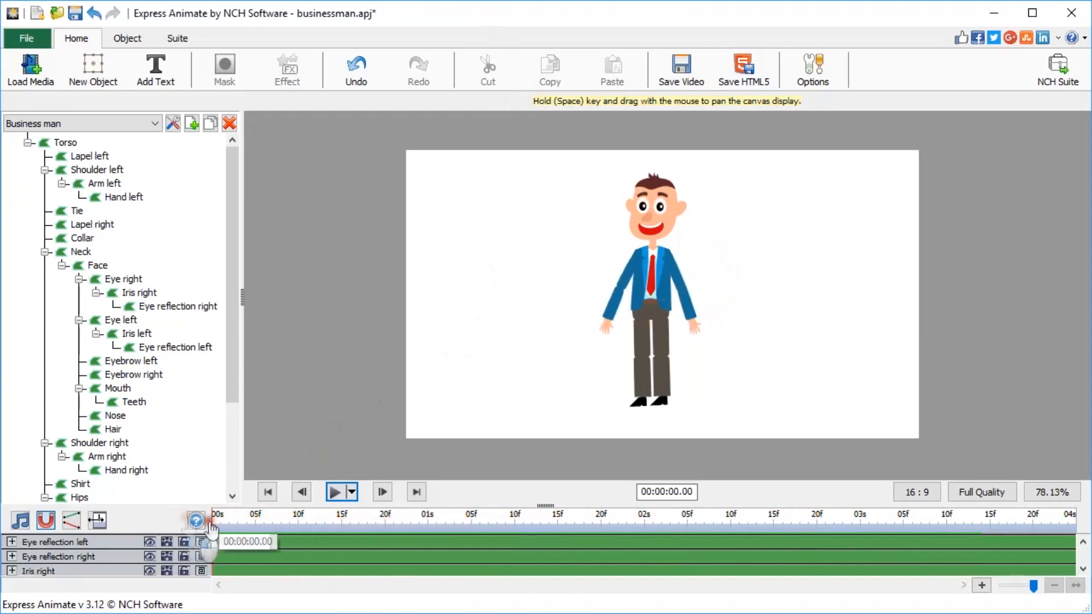
drag(216, 525, 525, 526)
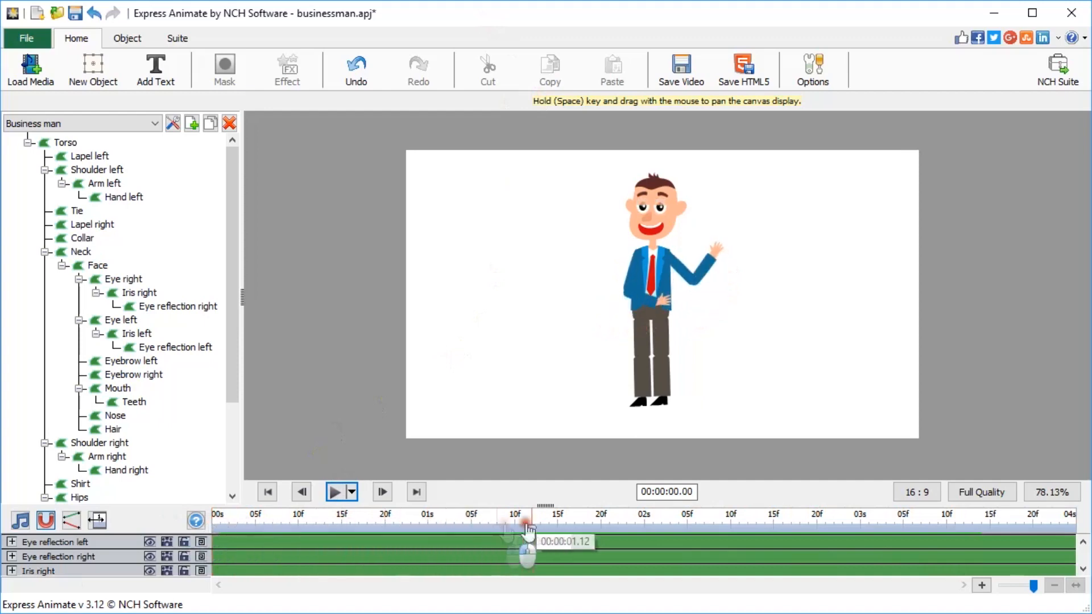
drag(526, 525, 662, 522)
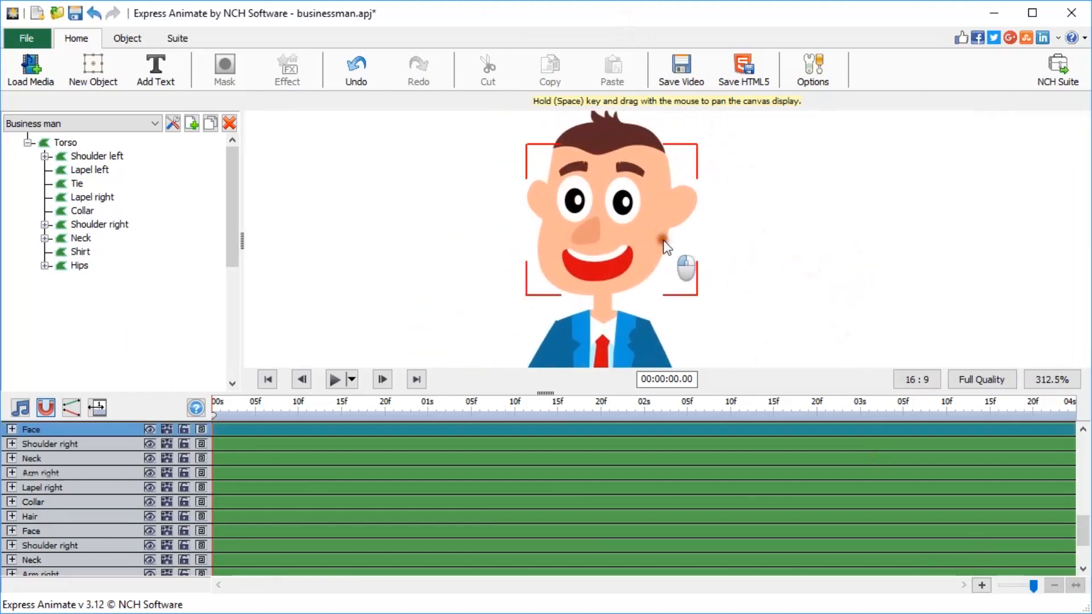
Step: Move the Face layer's anchor point down to the neck so the head can tilt
click(11, 429)
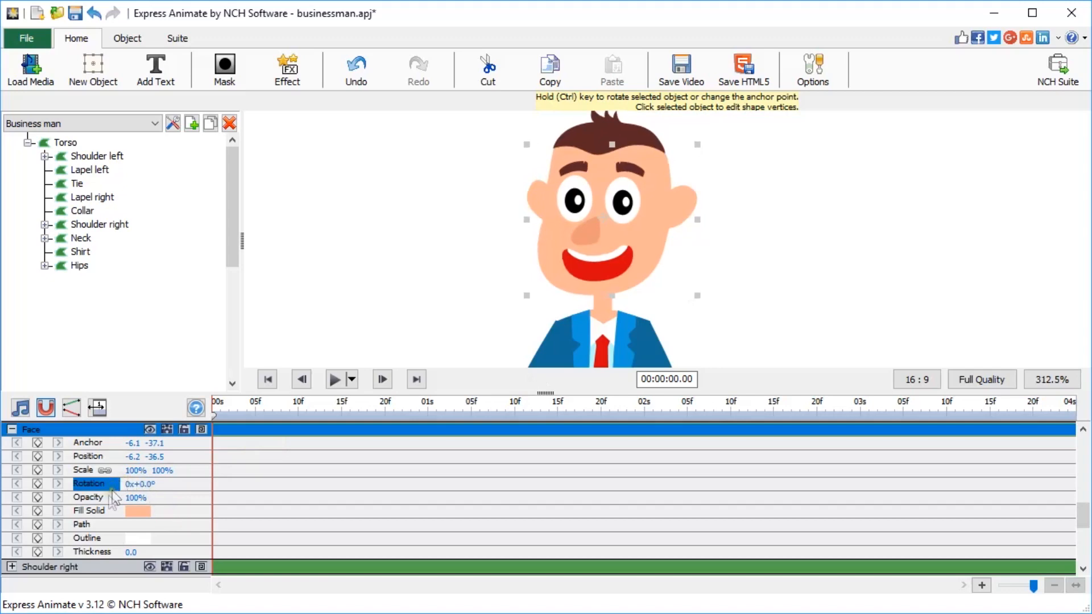
click(88, 443)
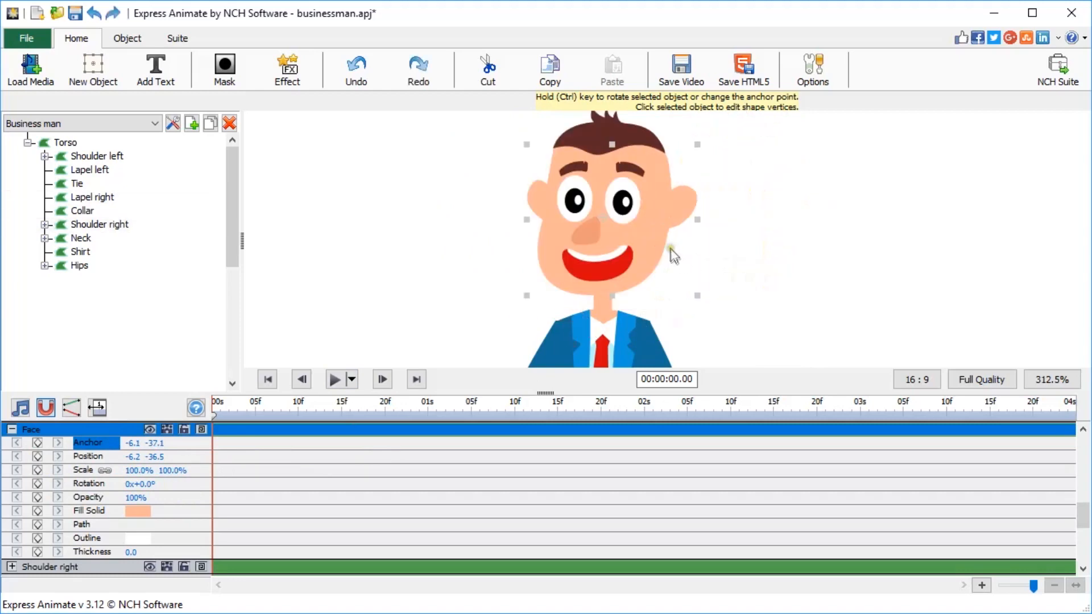
key(ctrl)
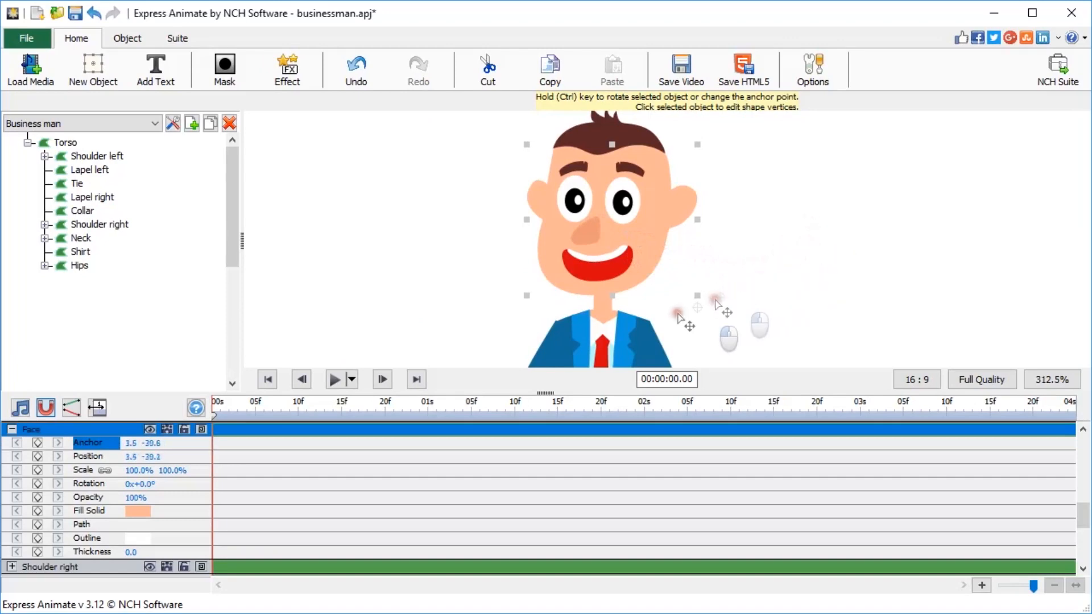
drag(678, 317, 606, 299)
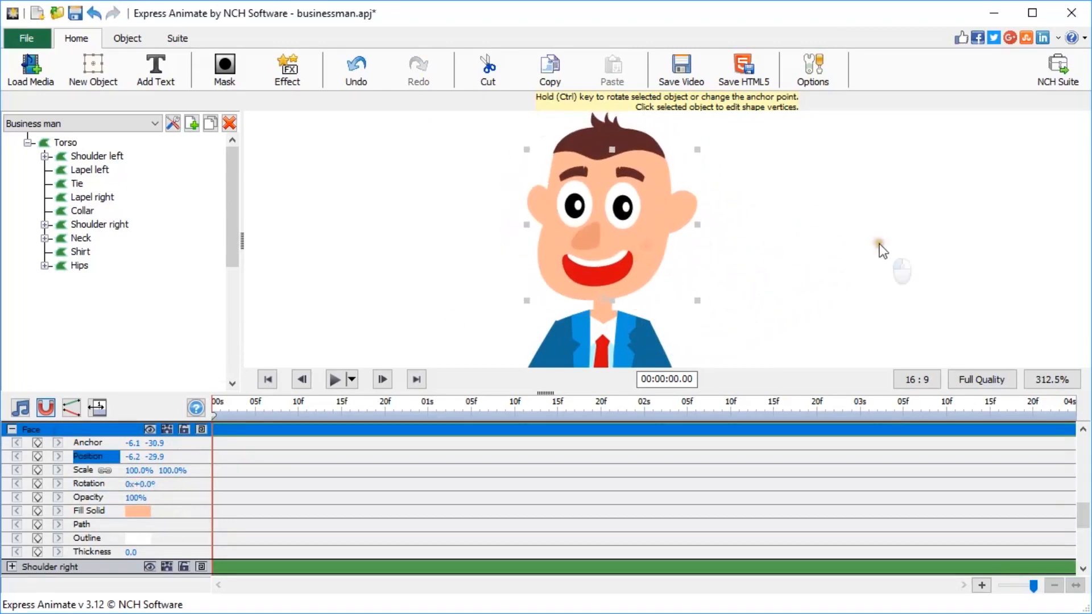
click(89, 483)
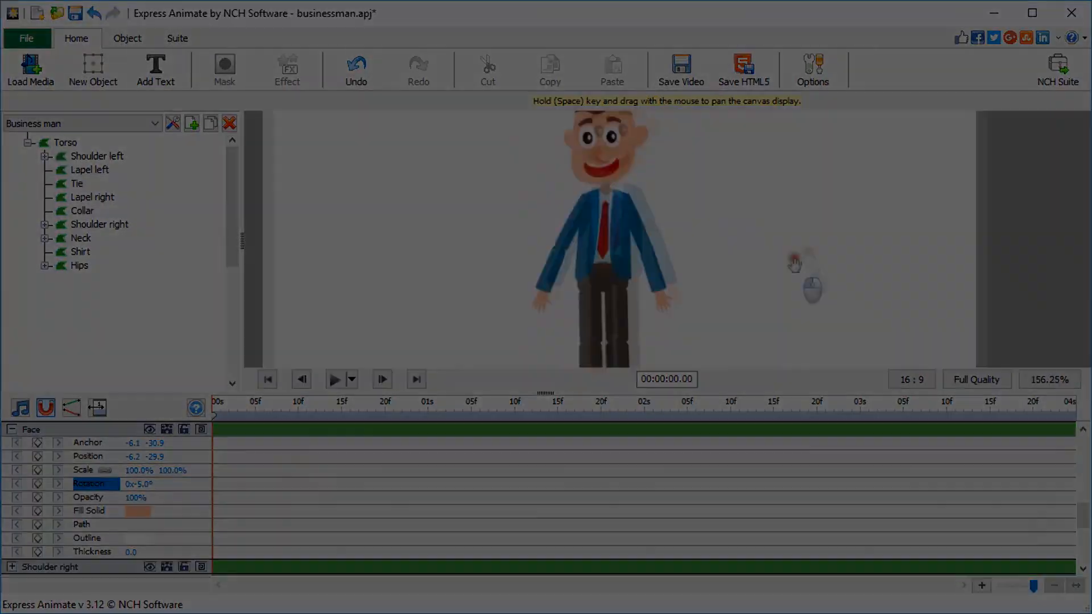
Step: Place the left shoulder and left arm pivots at their joints and test-rotate each
click(98, 155)
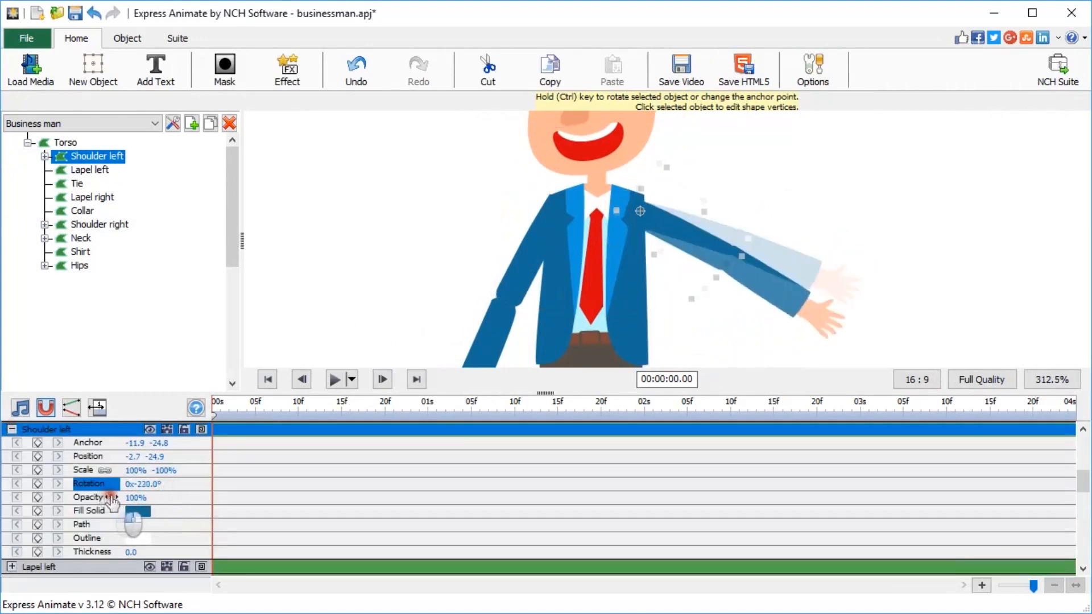
drag(135, 483, 125, 483)
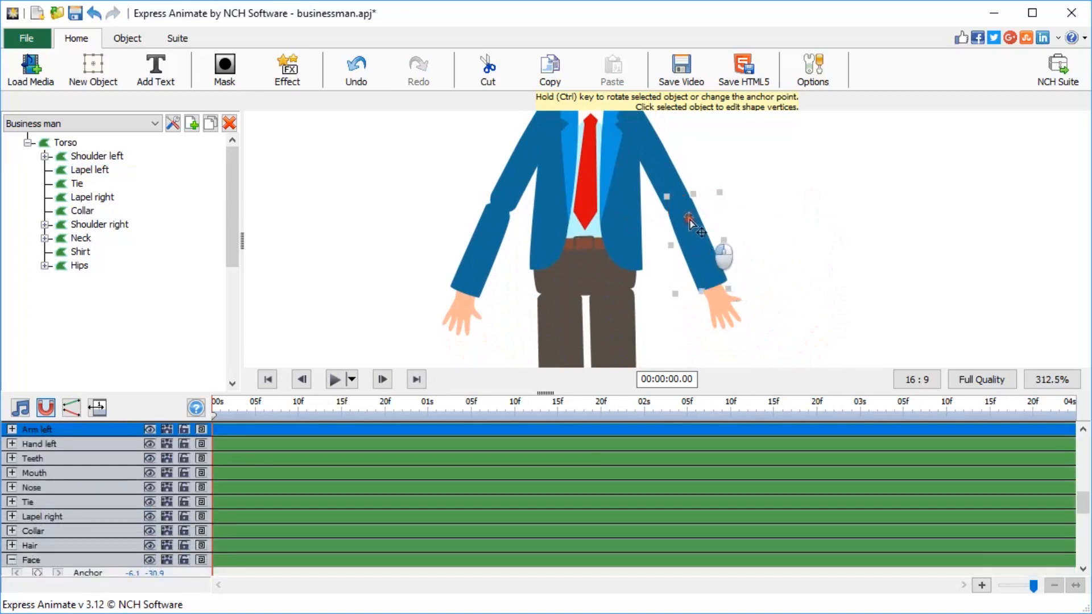
click(11, 429)
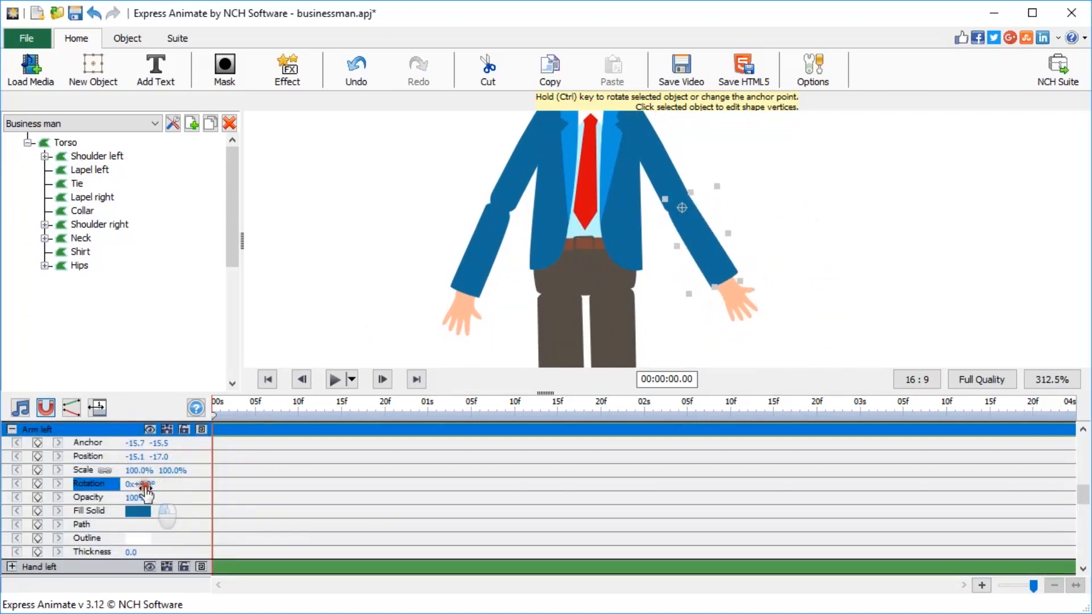
click(99, 224)
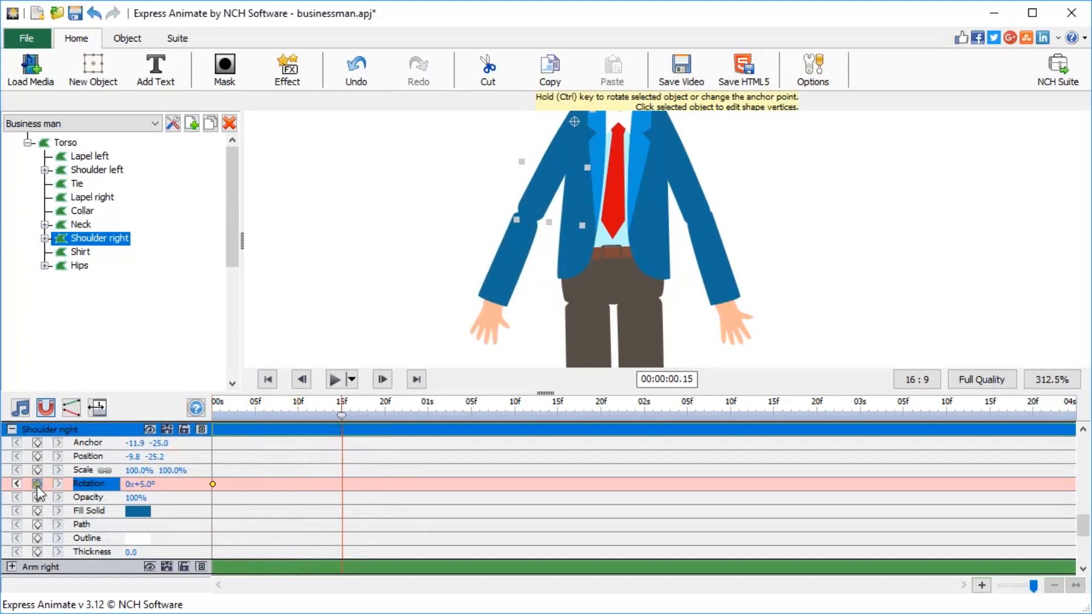
Step: Keyframe right shoulder, arm and hand rotations (incl. -0.8) bringing the hand onto the stomach
click(37, 484)
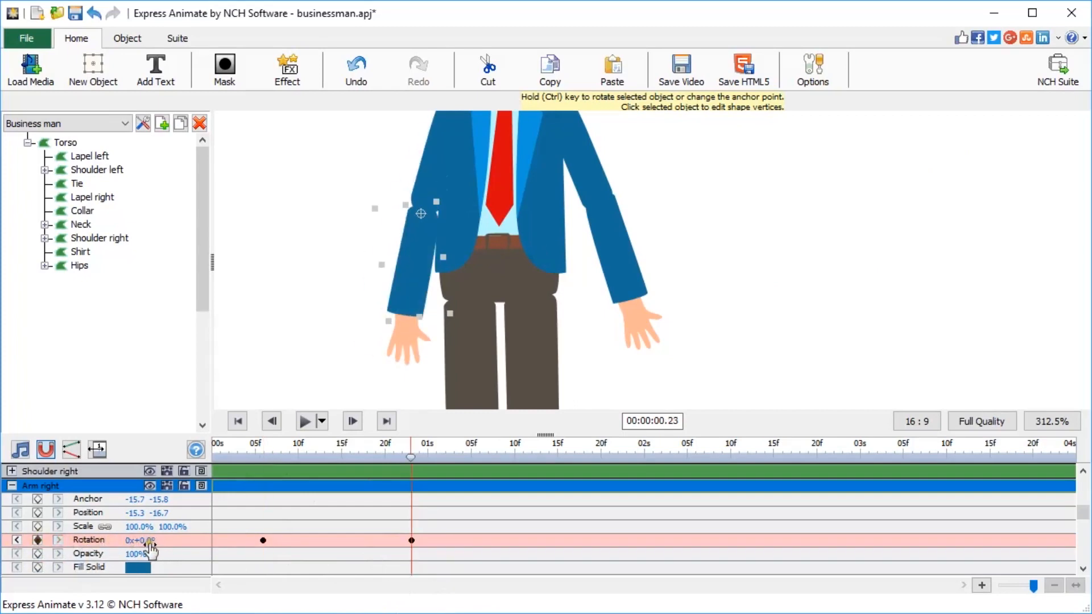
text(-0.8)
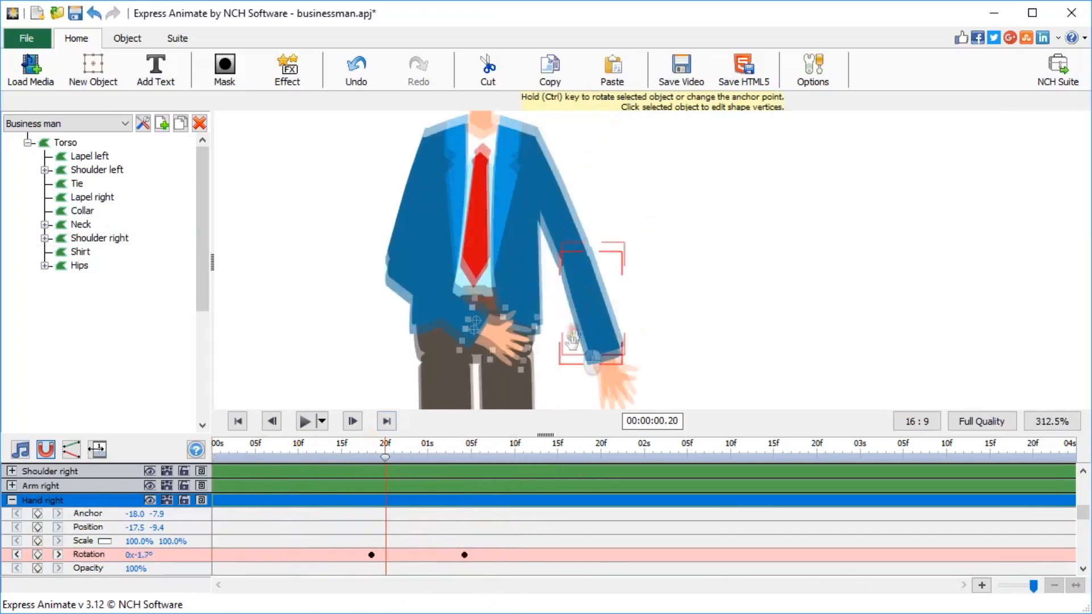
drag(385, 457, 478, 457)
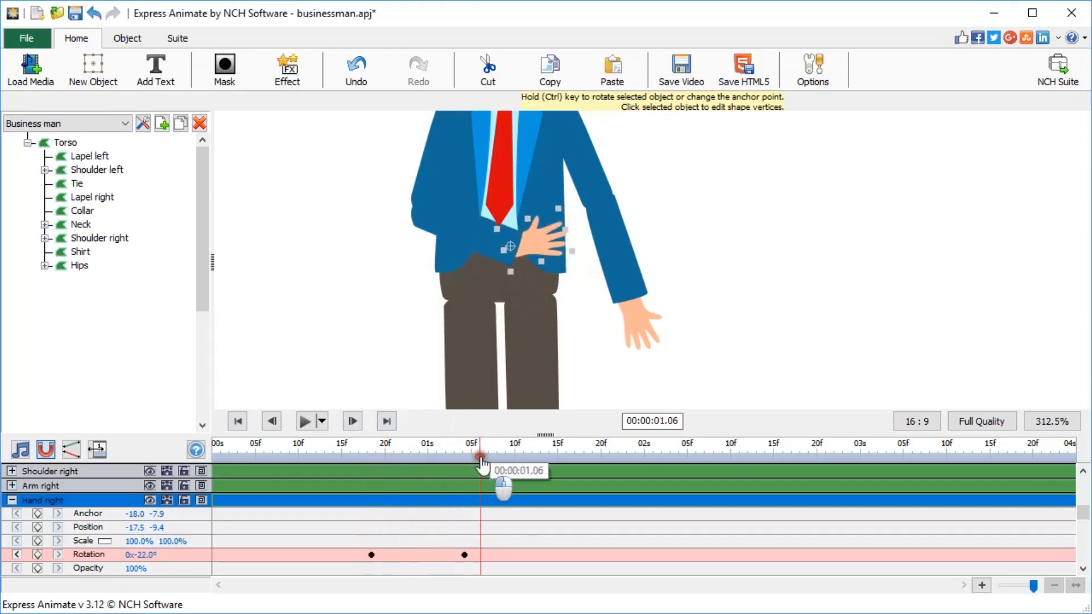
drag(480, 459, 439, 476)
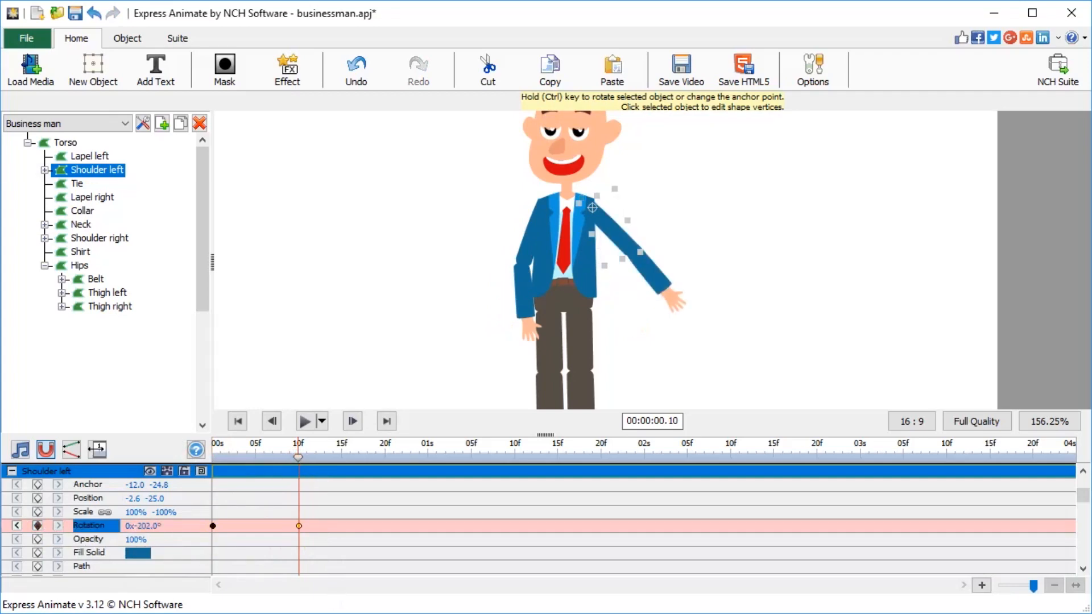
Step: Keyframe the left shoulder and arm rotations swinging the left arm outward and up
drag(297, 457, 229, 464)
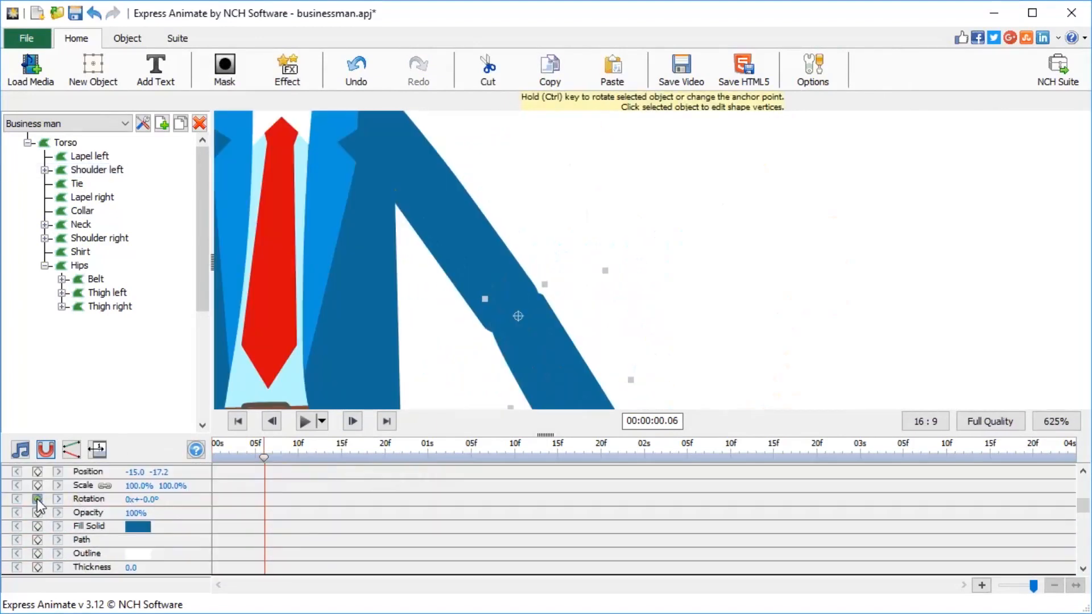
click(38, 499)
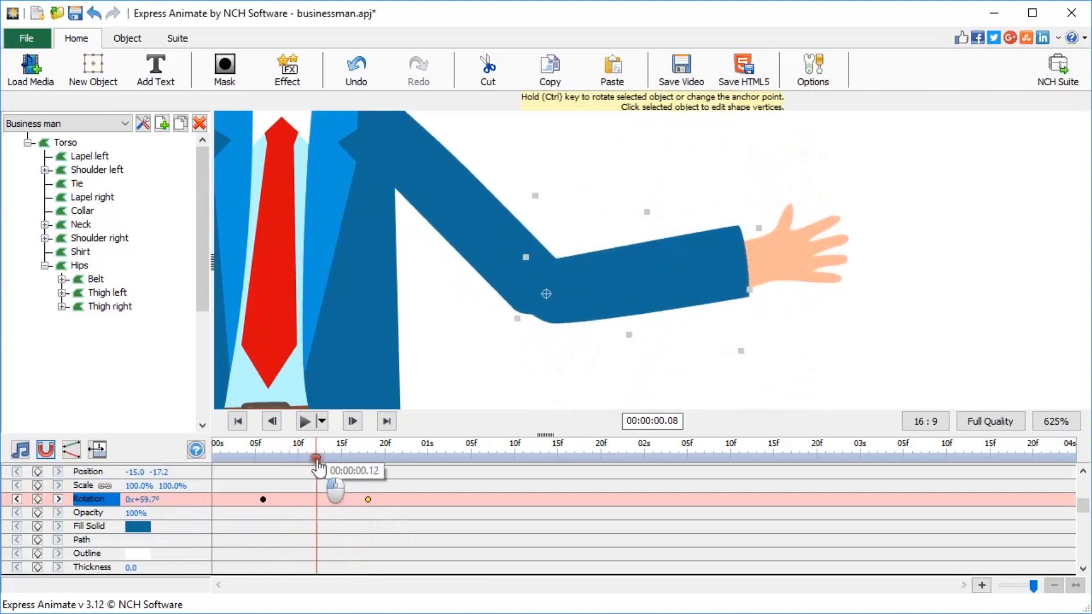
drag(317, 457, 263, 457)
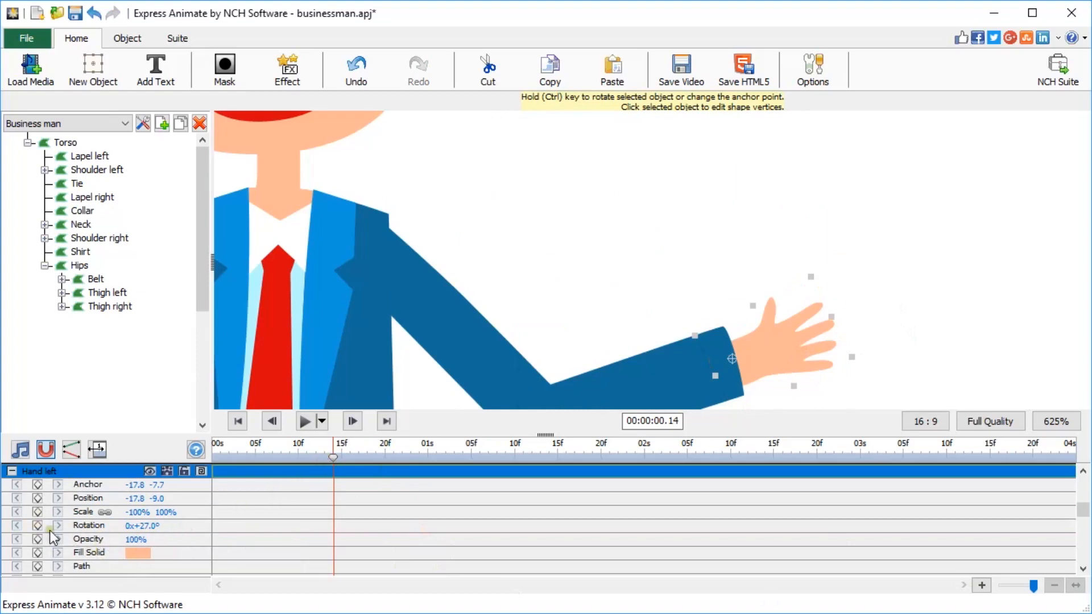
Step: Key the left hand's rotation at 27° and 57° so it rocks into a wave
click(38, 526)
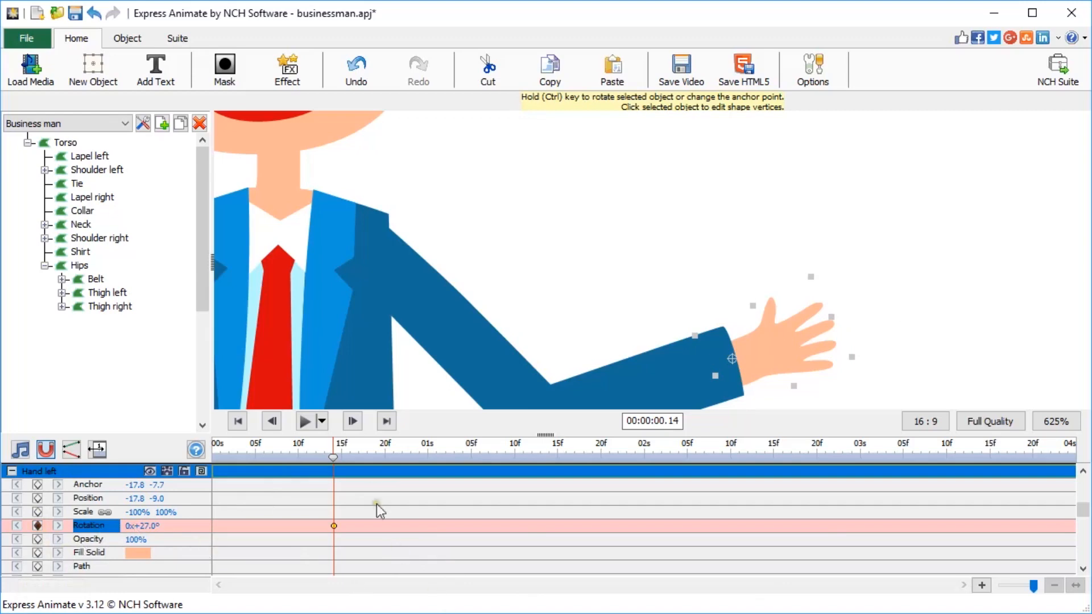
double_click(143, 525)
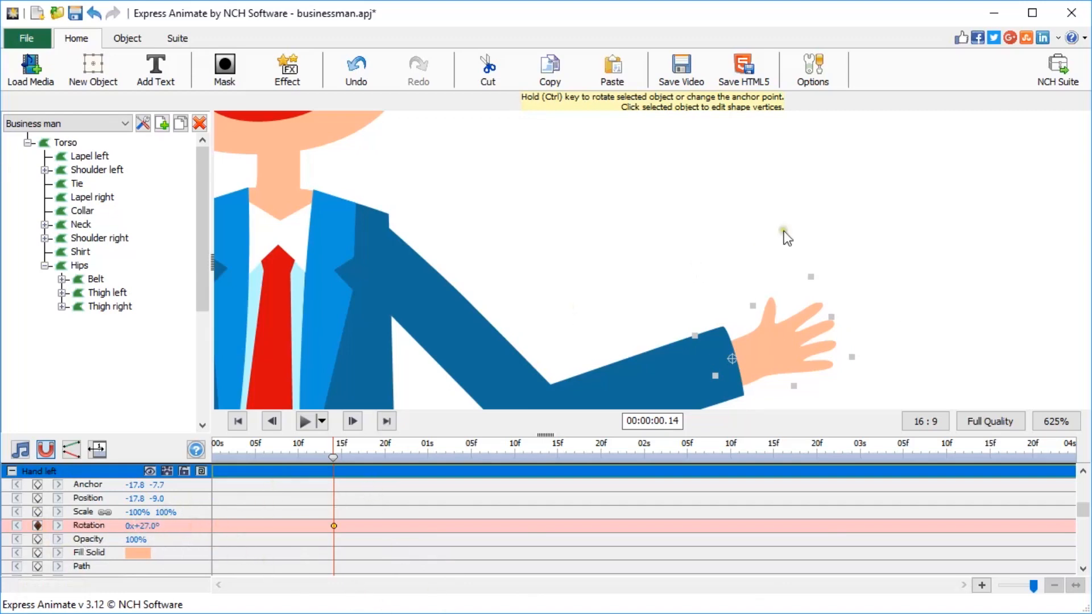
mouse_move(804, 341)
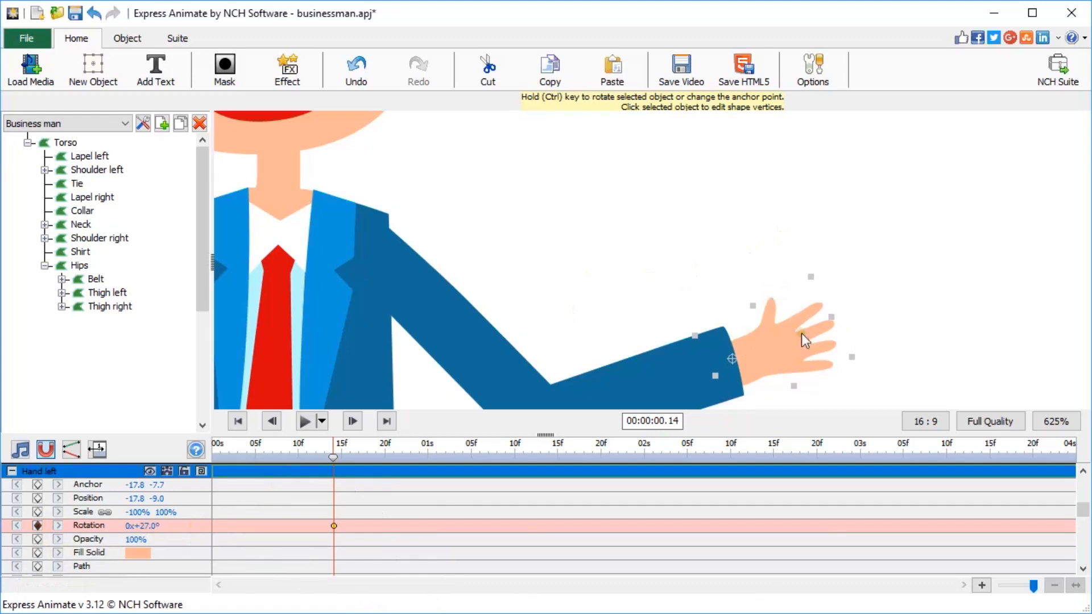
drag(333, 457, 399, 451)
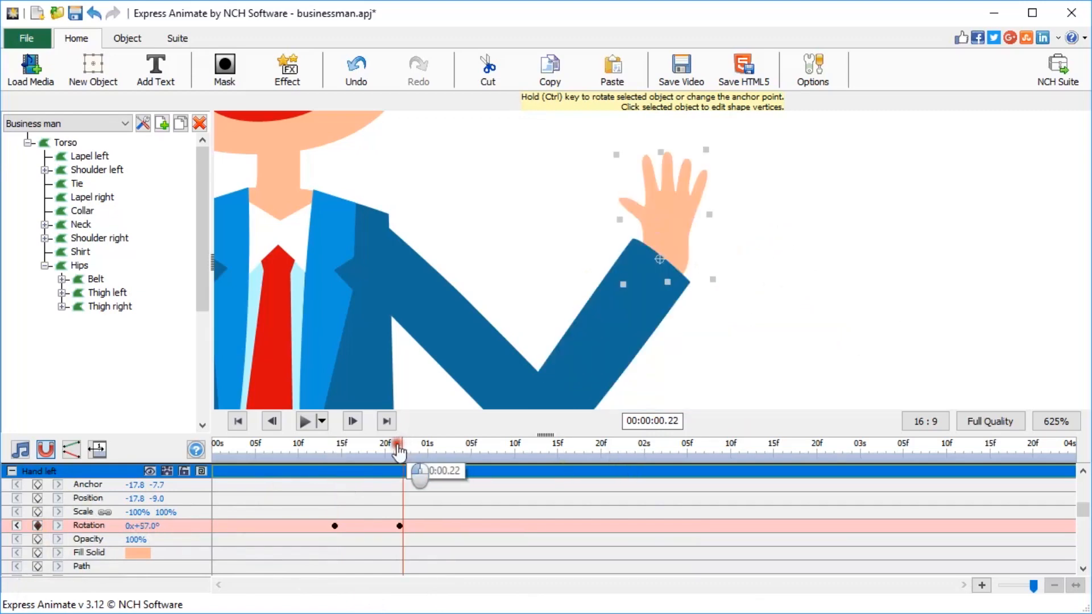
drag(400, 444, 386, 444)
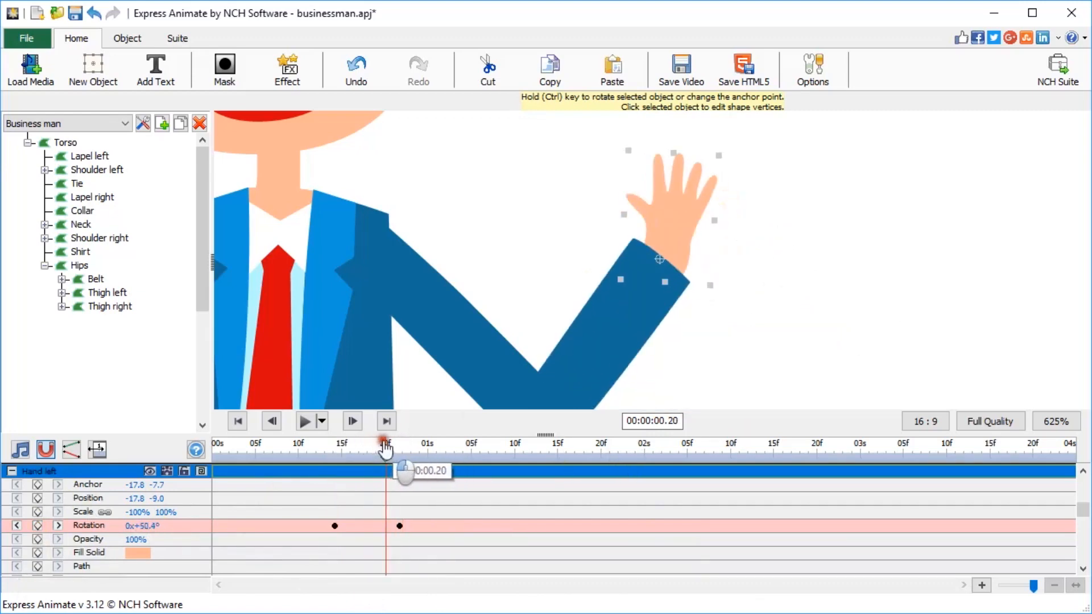
drag(386, 444, 402, 459)
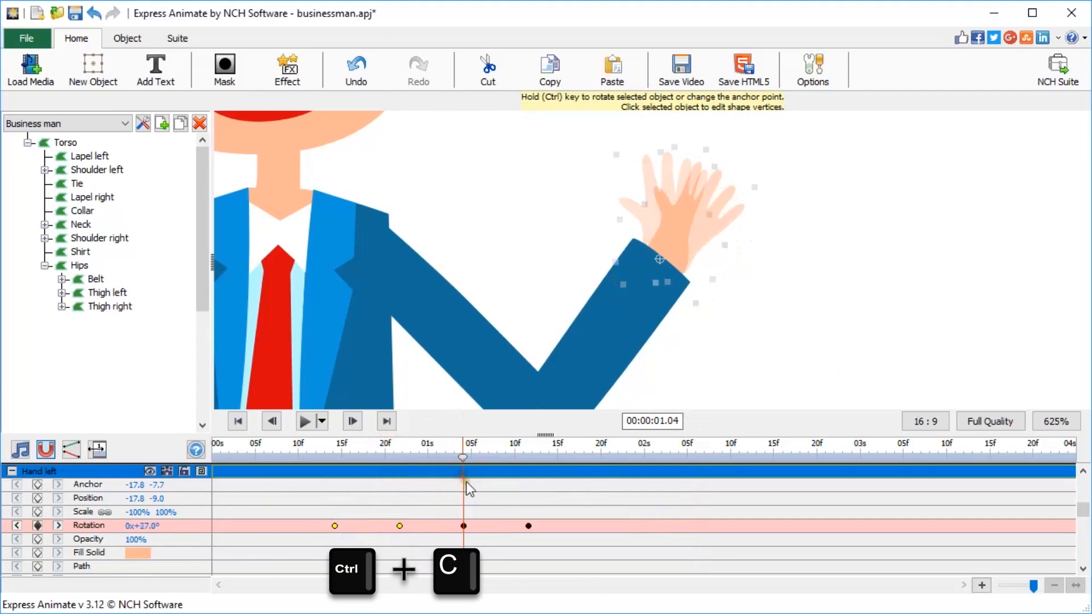
Step: Paste the wave keyframes later on the timeline and preview the repeated waving
drag(463, 457, 584, 457)
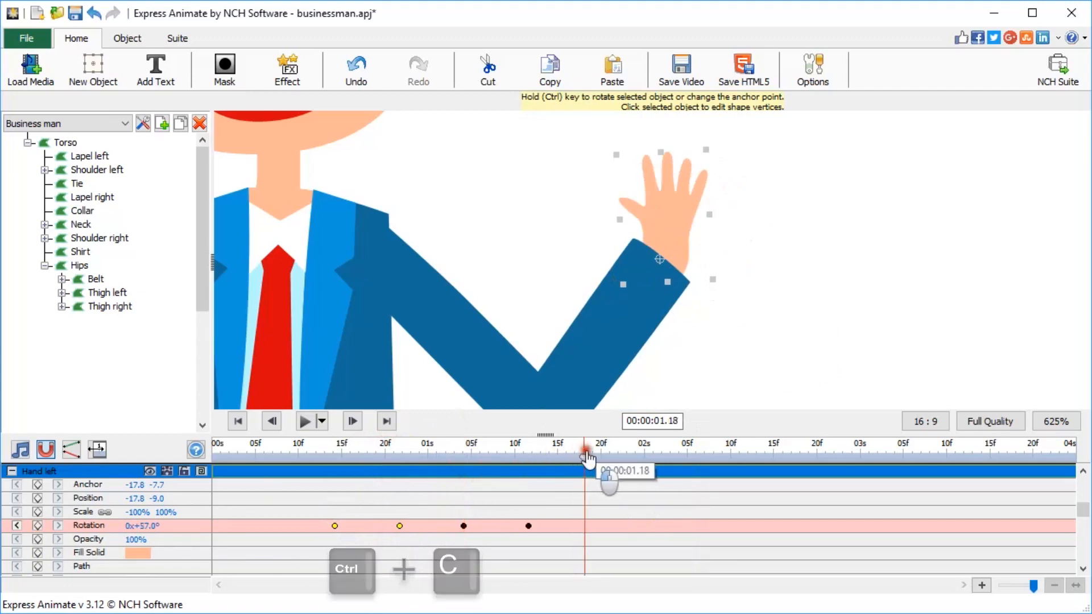
key(ctrl+v)
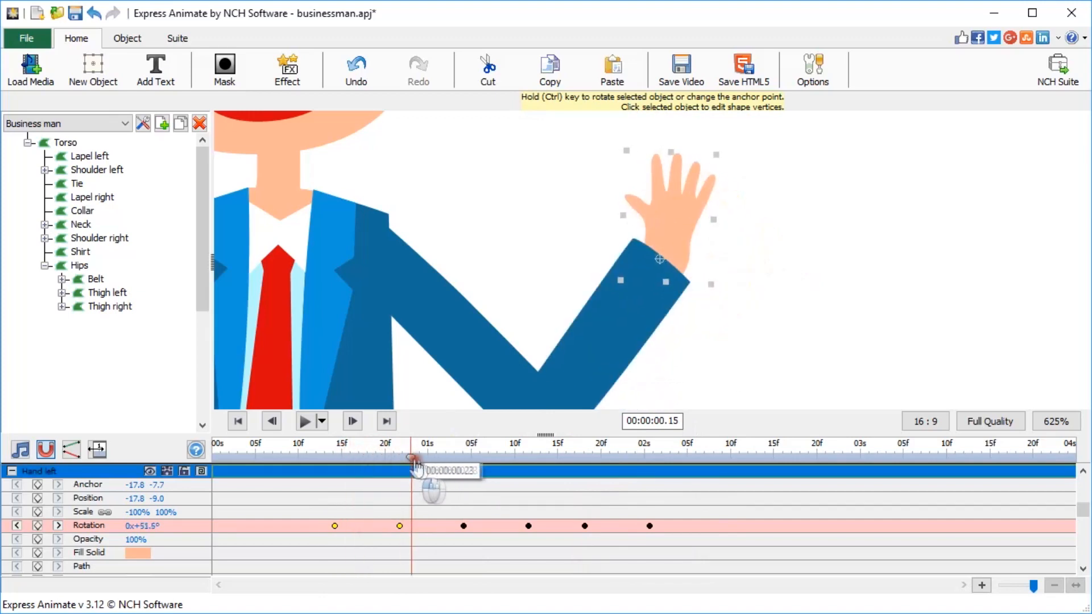
drag(413, 458, 600, 459)
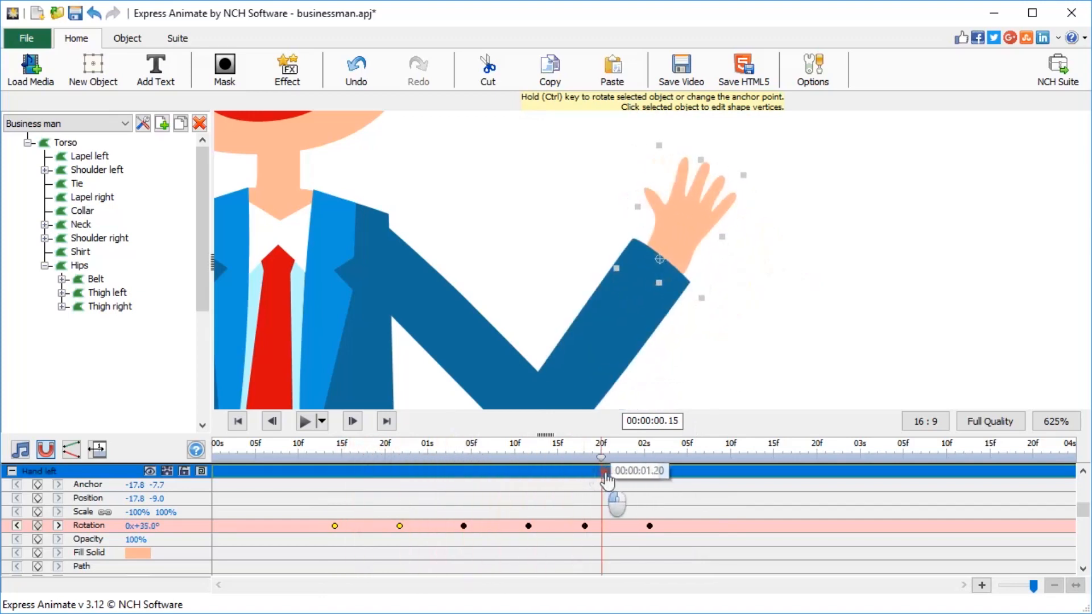
drag(602, 476, 653, 477)
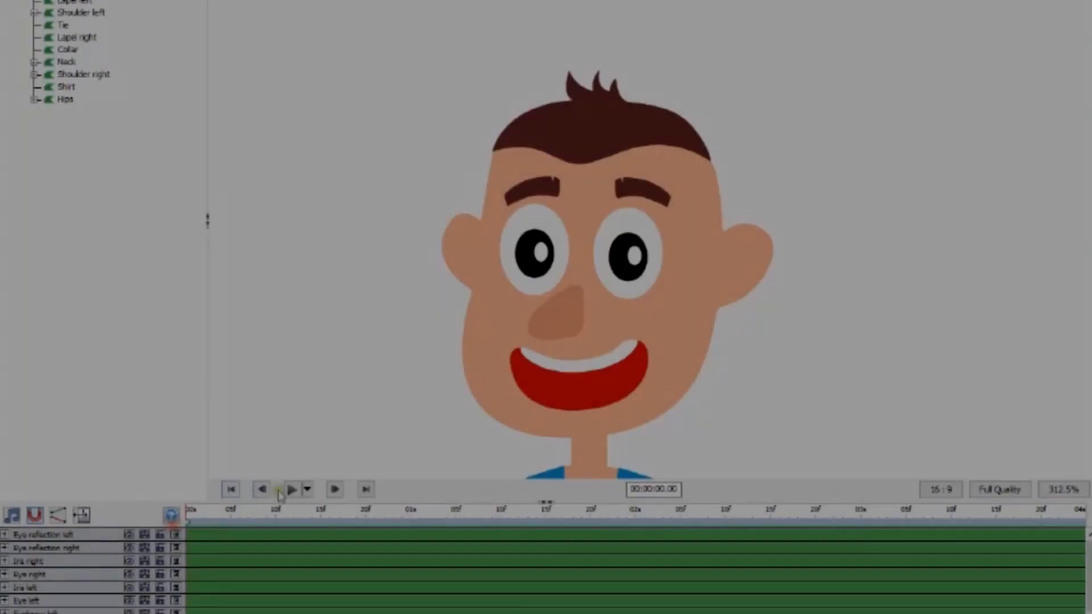
click(291, 489)
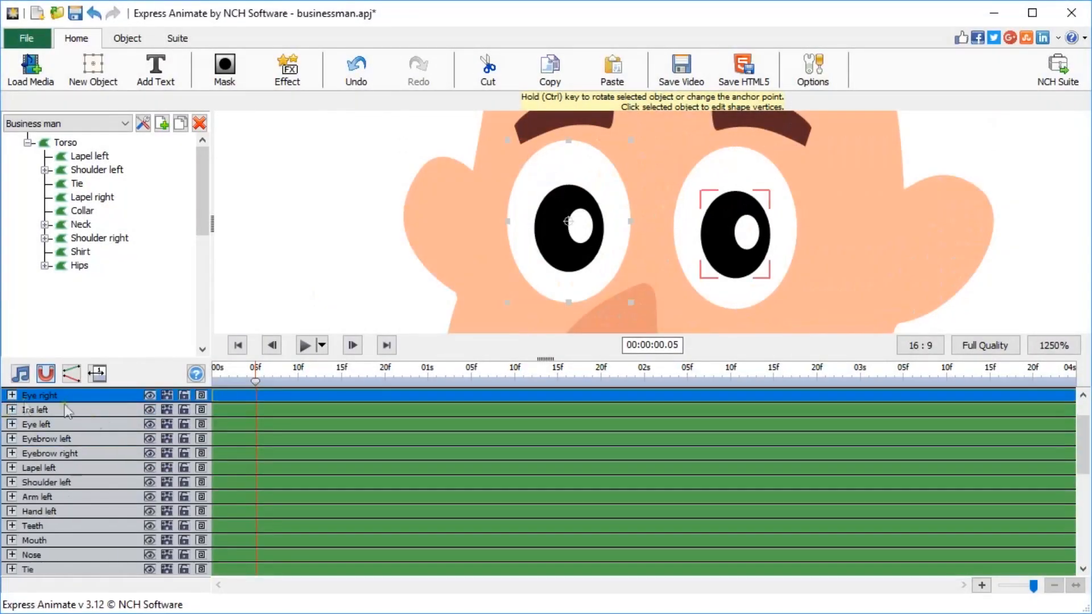
Step: Add right-eye Path keyframes and reshape its outline shut and half-closed for the blink
click(12, 394)
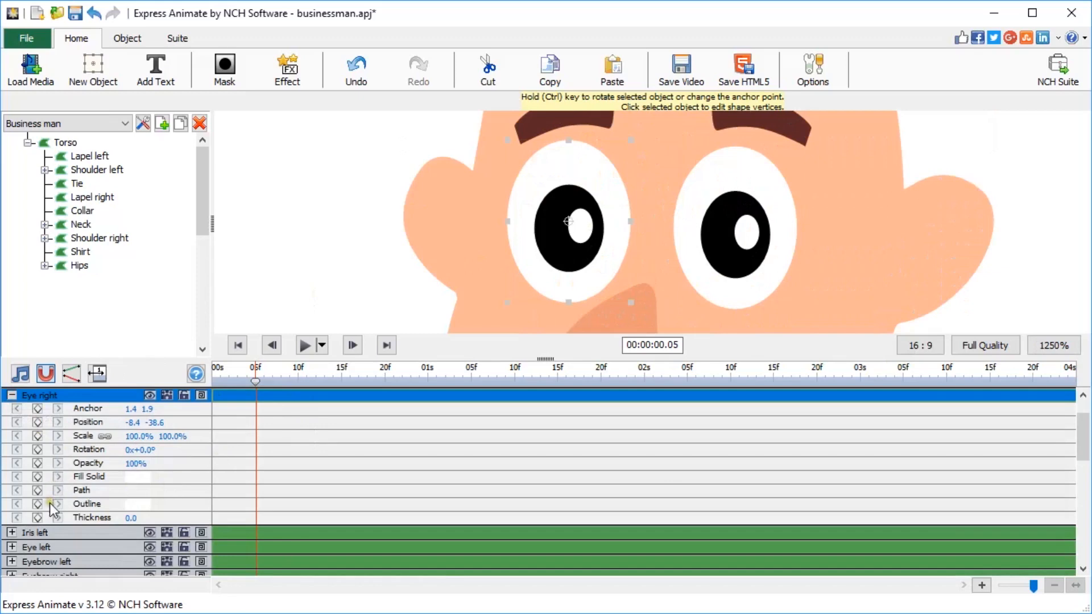
click(38, 490)
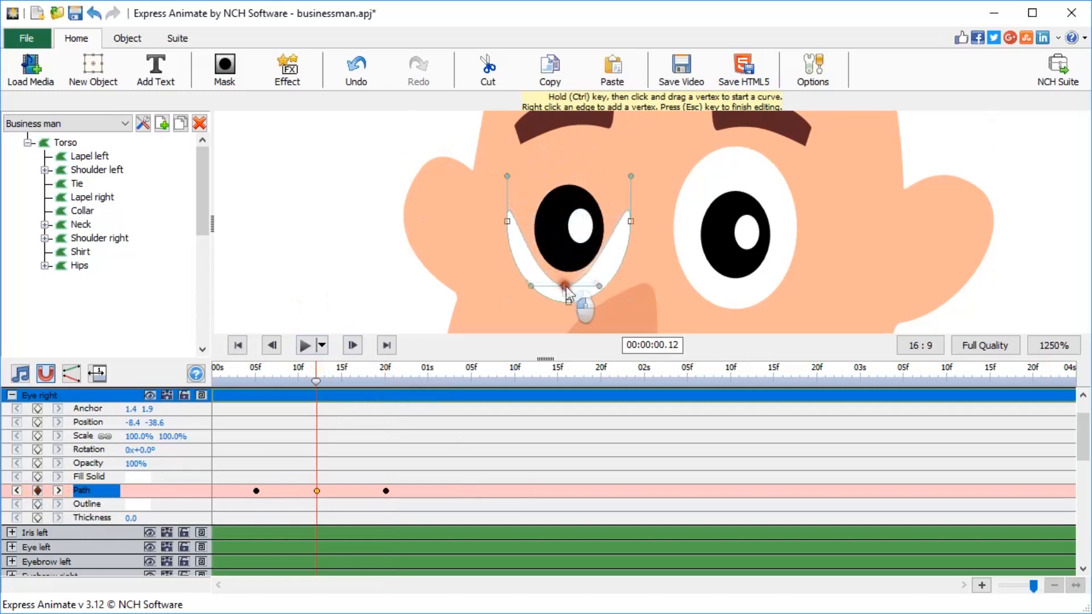
drag(563, 285, 570, 295)
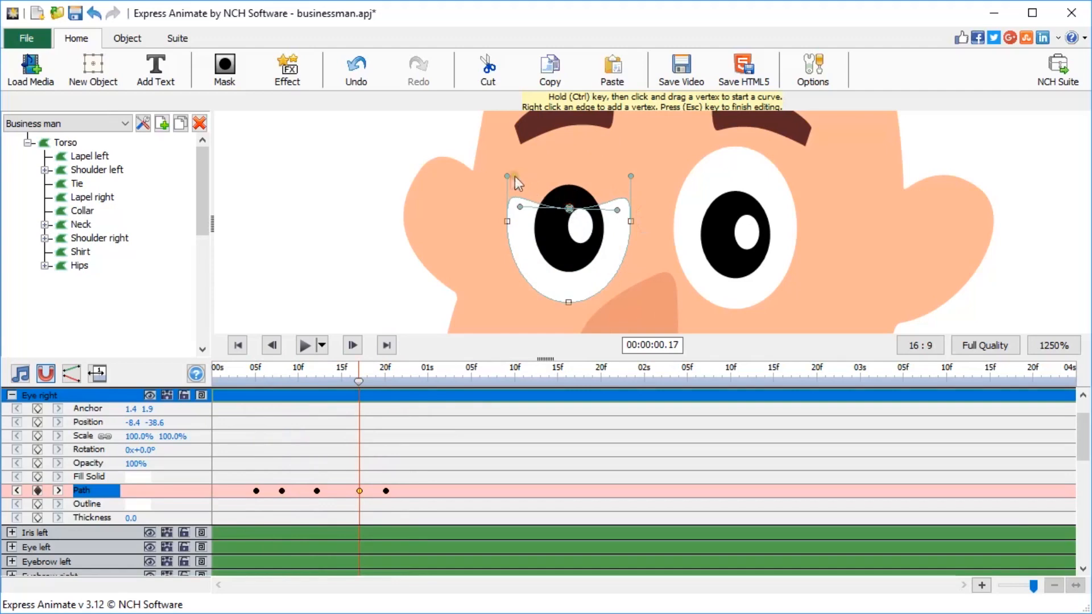
drag(359, 381, 237, 380)
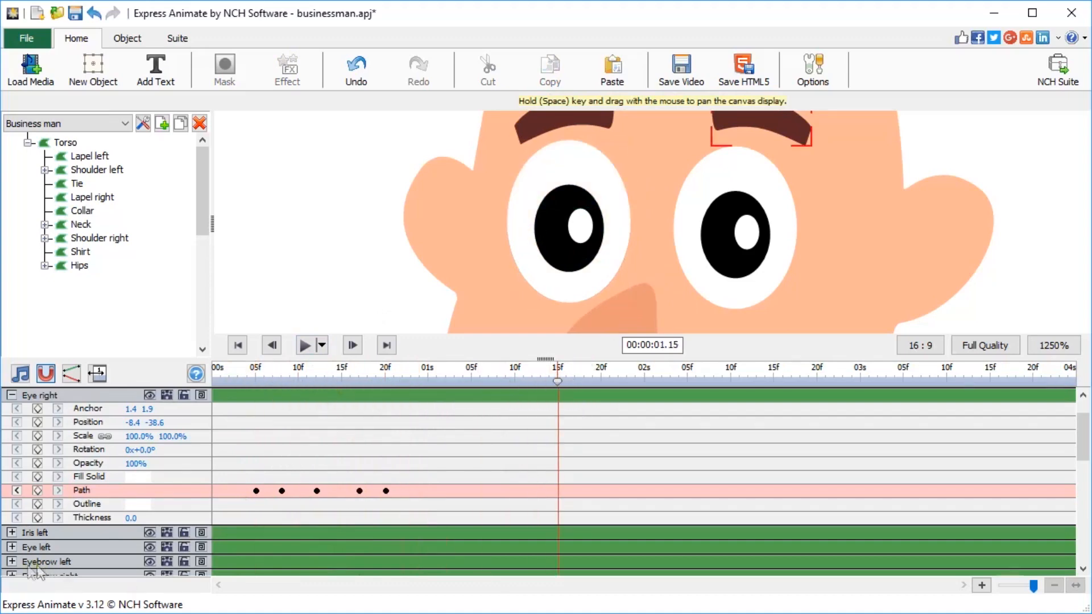
Step: Shape the left eye's Path keyframes shut and half-closed, then paste the blink again later
click(36, 446)
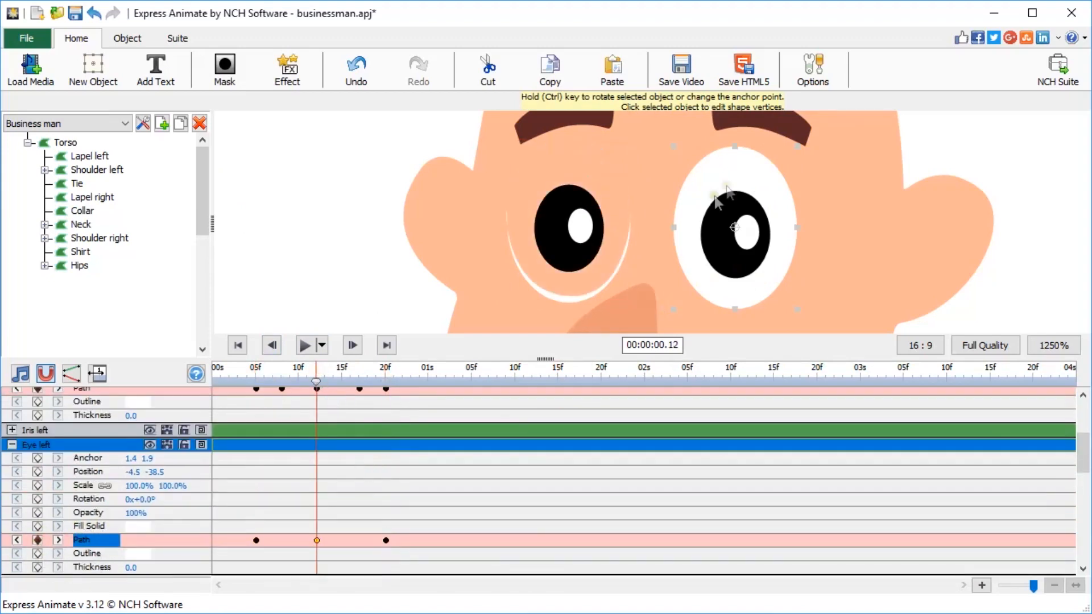
click(736, 228)
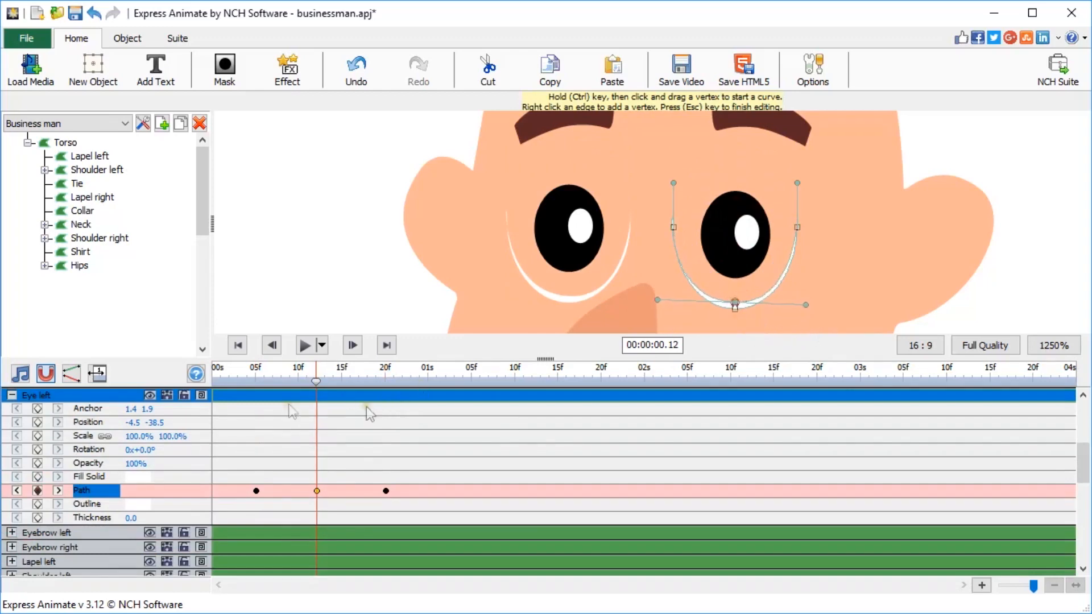
drag(315, 381, 358, 381)
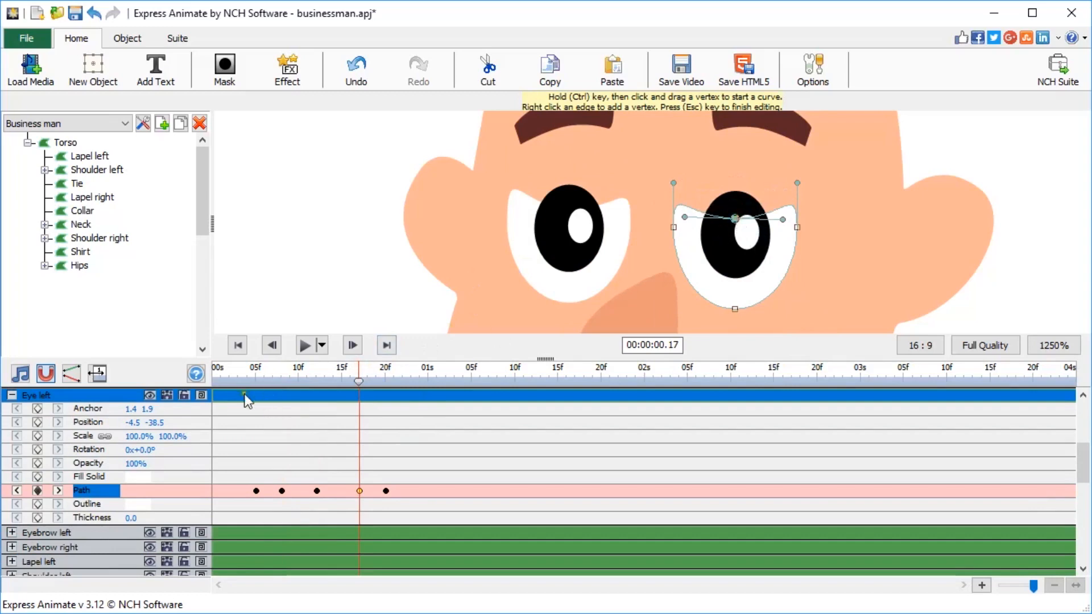
drag(358, 382, 255, 382)
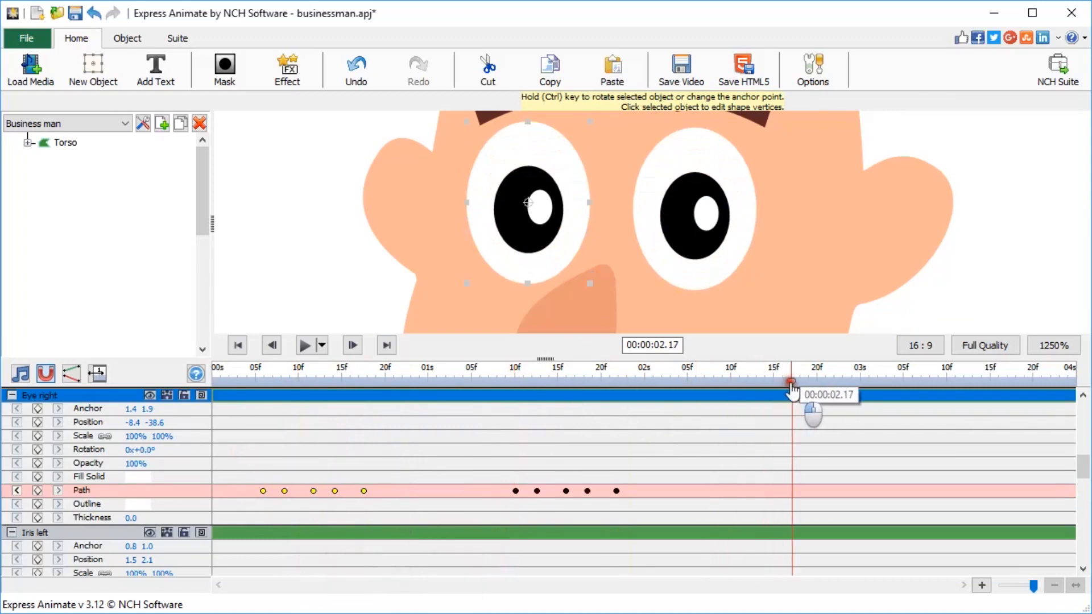
key(ctrl+v)
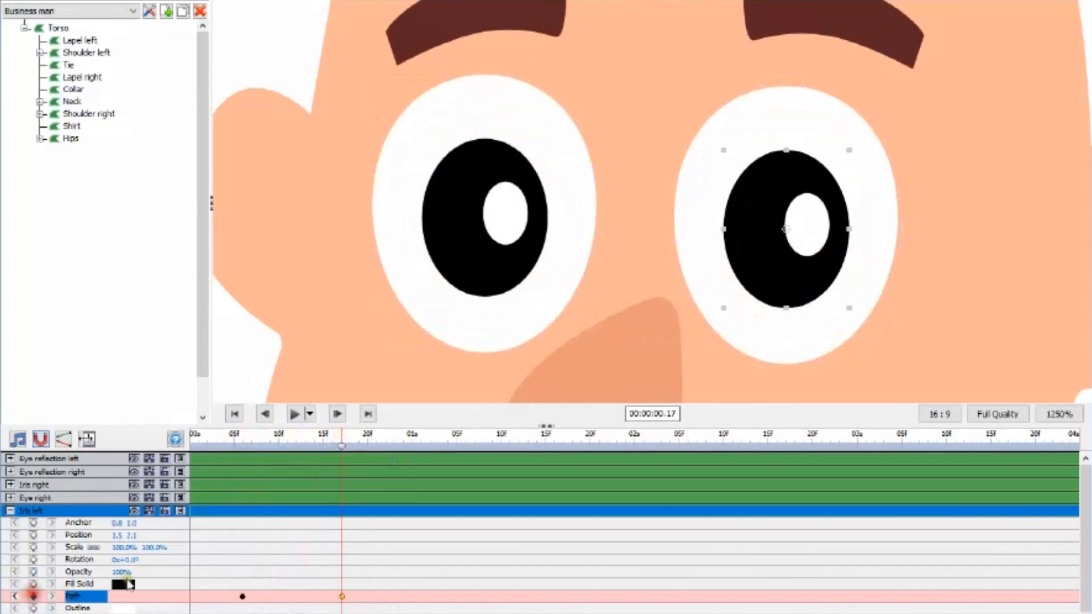
Step: Keyframe the left iris path and flatten it on the frame where the eye closes
click(280, 442)
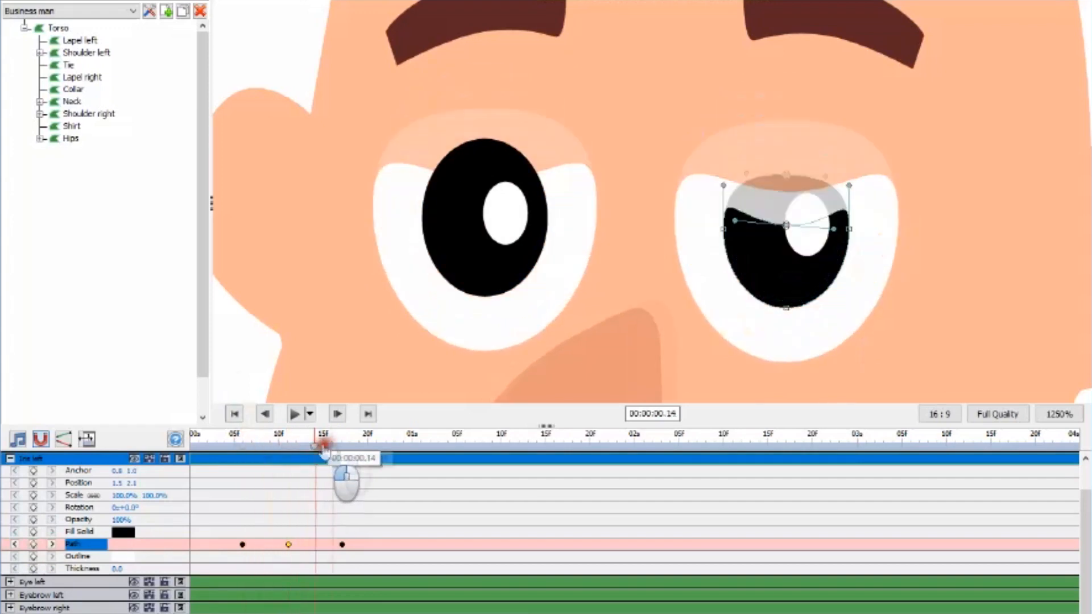
drag(327, 459, 299, 458)
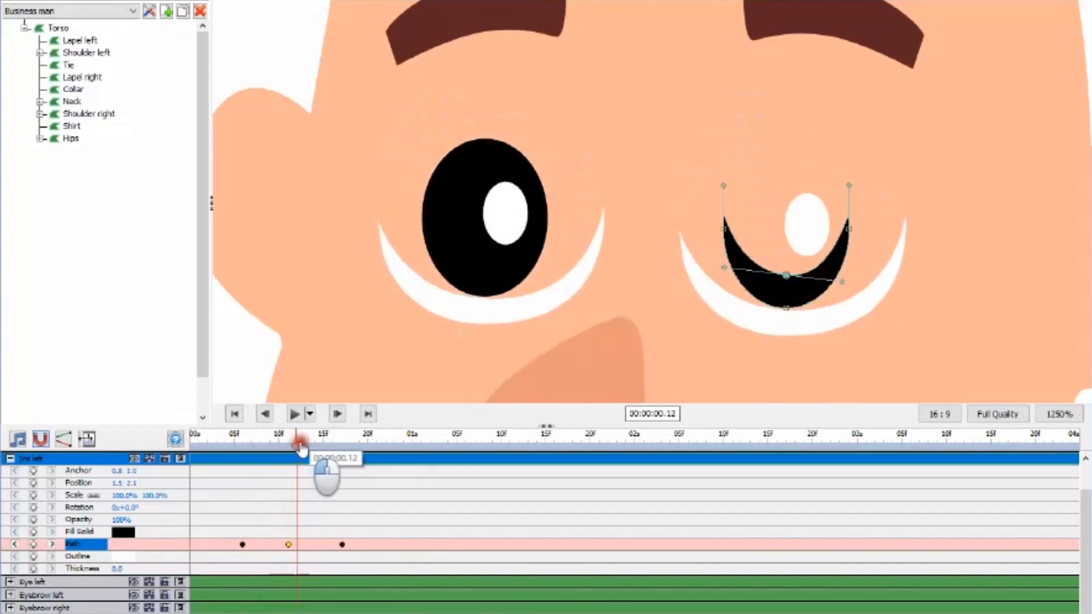
drag(299, 450, 341, 449)
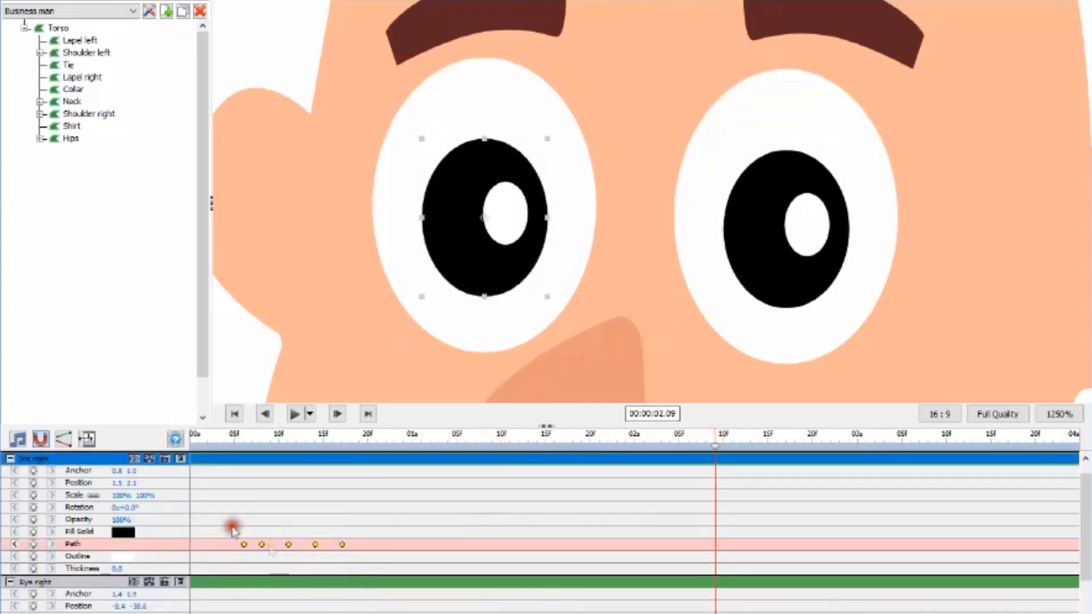
Step: Copy the iris blink keyframes and paste them twice at later times
key(ctrl+c)
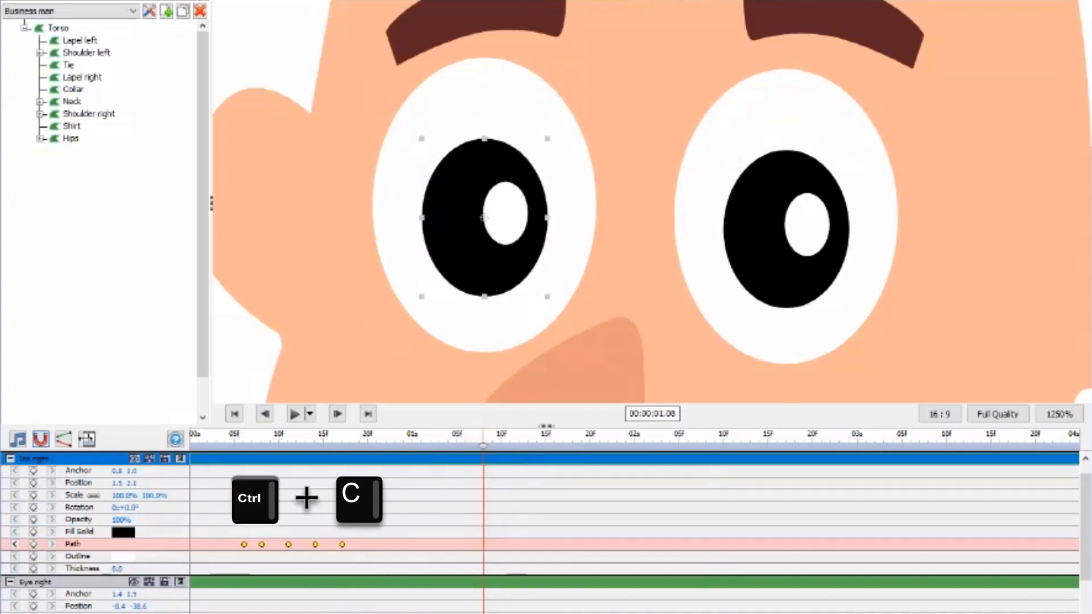
key(ctrl+v)
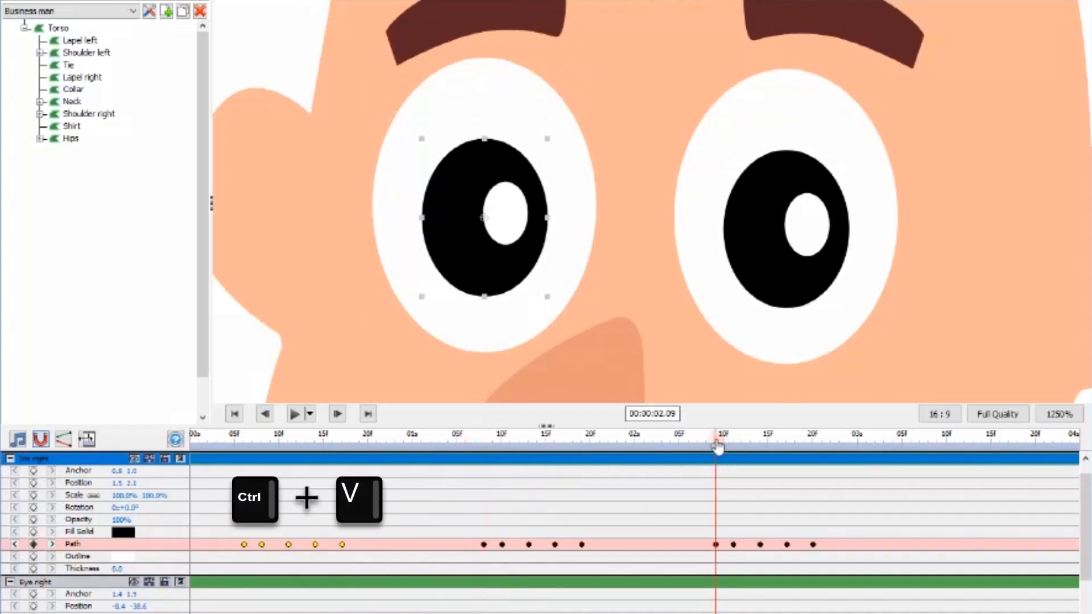
drag(717, 449, 557, 459)
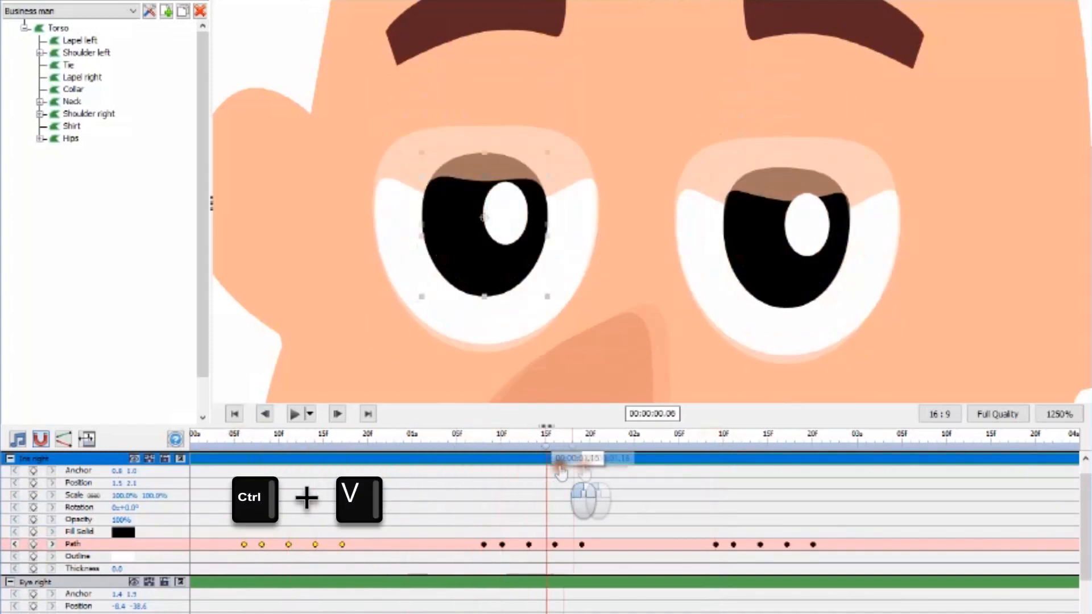
key(ctrl+v)
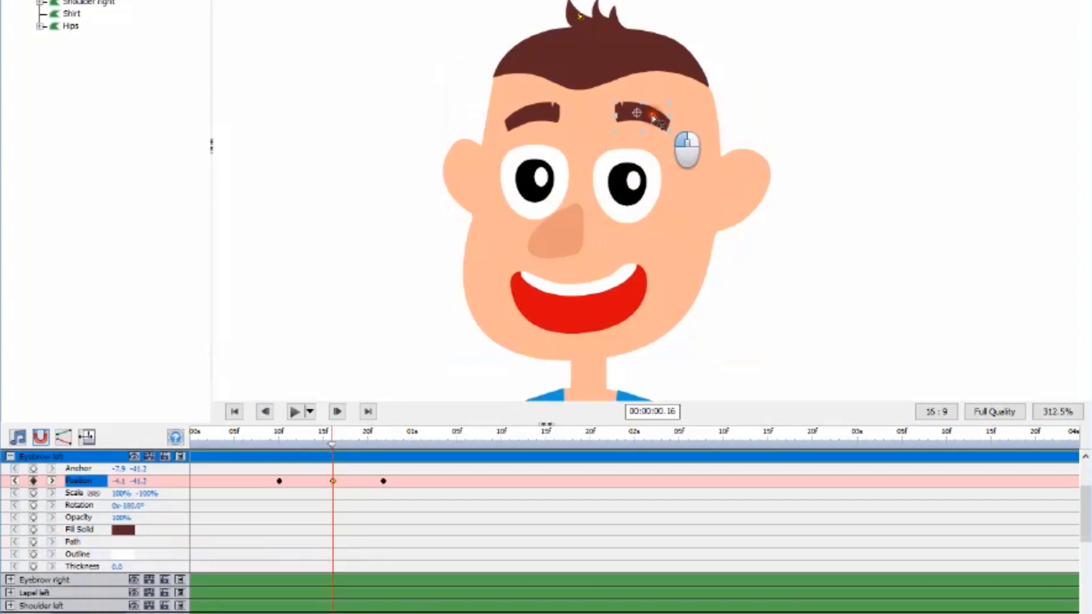
Step: Raise the left eyebrow on its middle Position keyframe and select the right brow's keyframes
drag(650, 115, 640, 111)
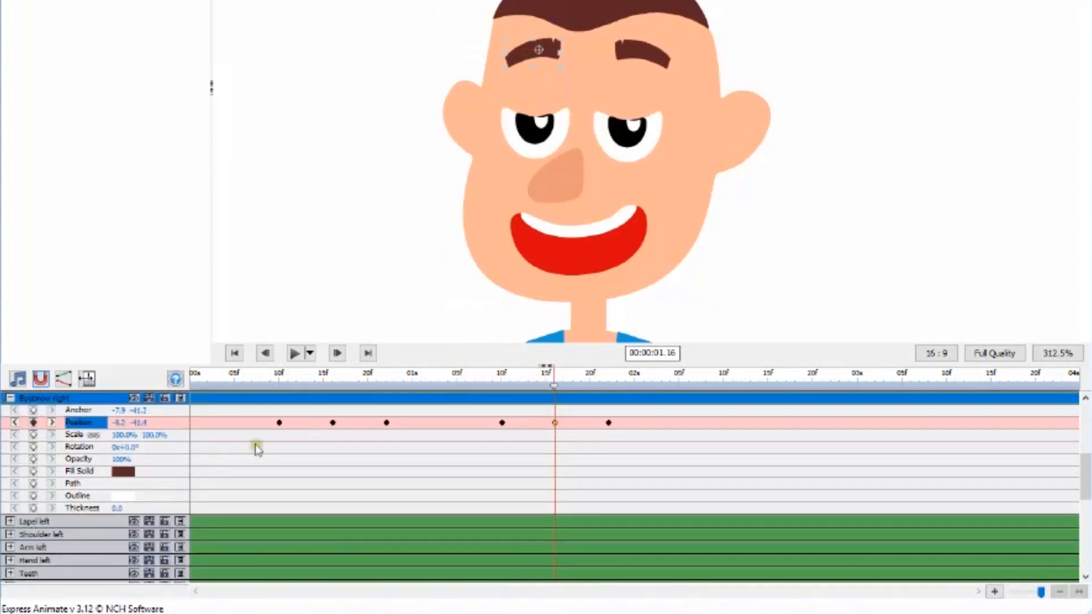
drag(554, 386, 336, 387)
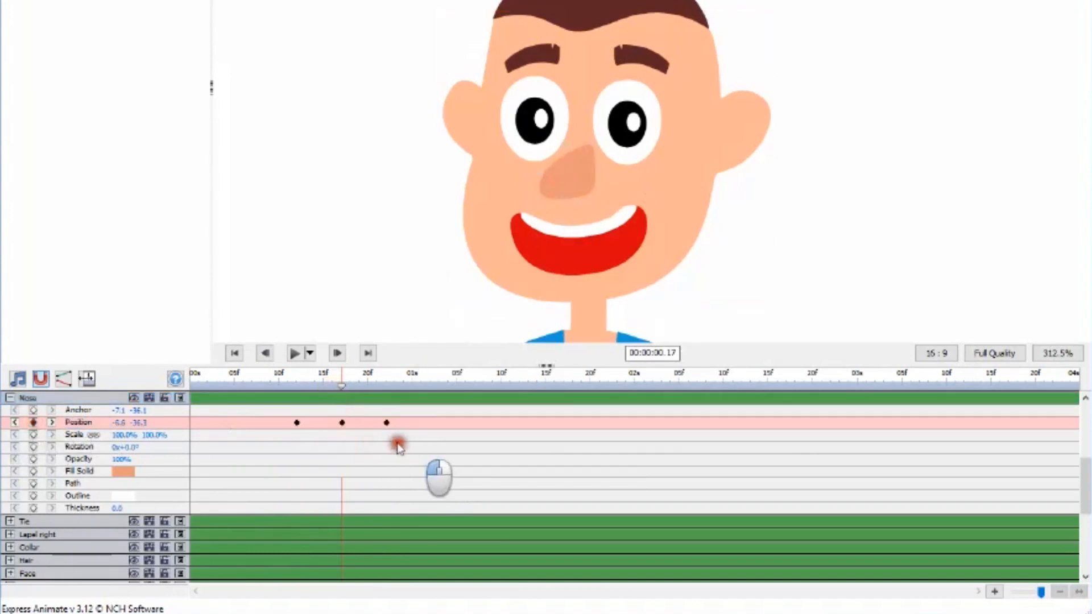
Step: Select the nose's position keyframes, check the blink frames and play back the face animation
click(30, 397)
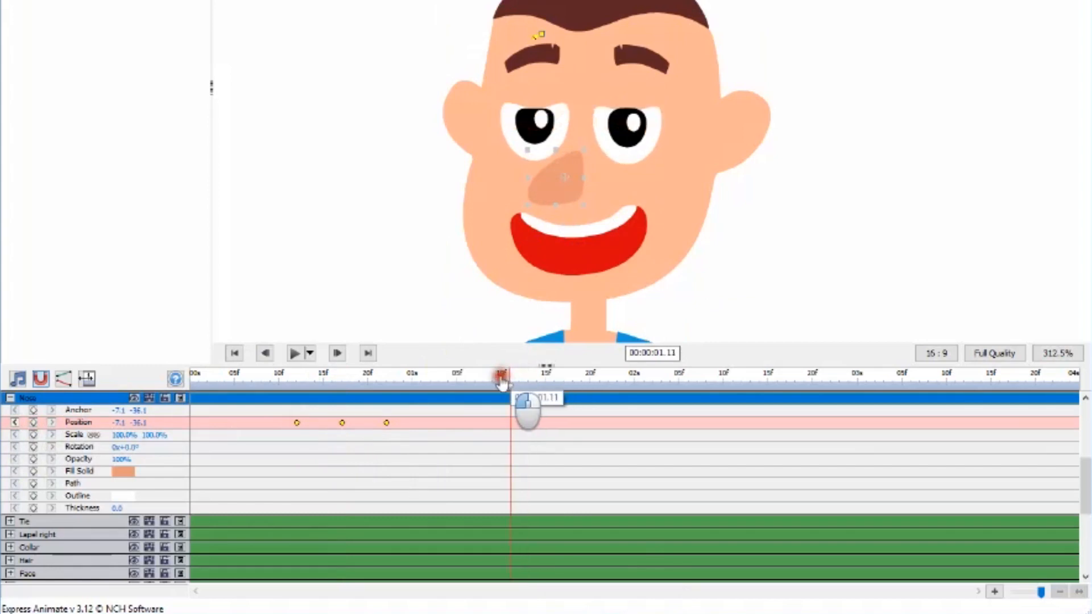
drag(501, 374, 539, 374)
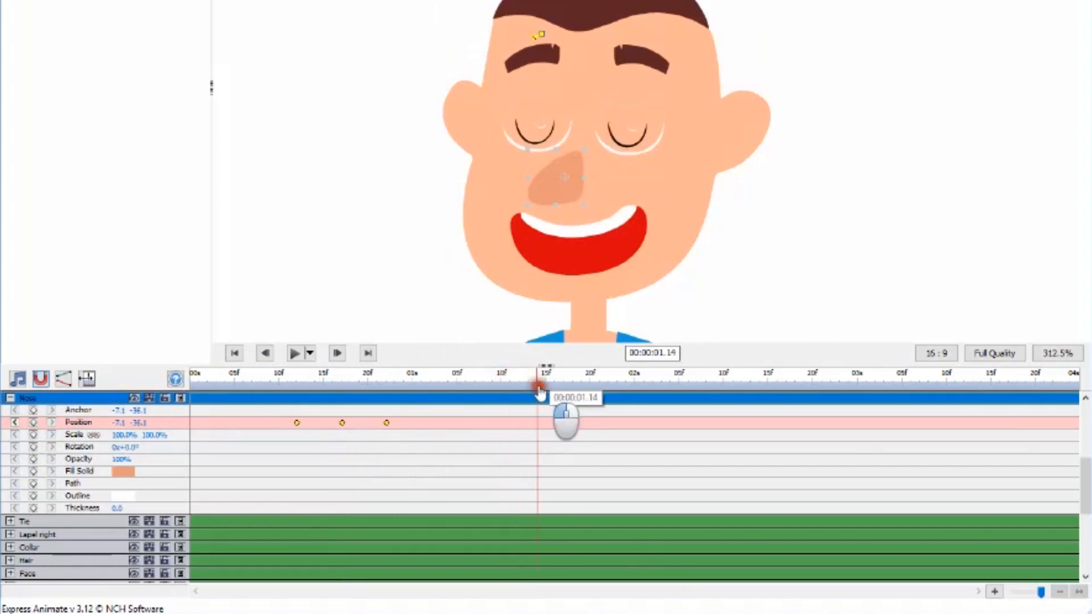
drag(539, 386, 299, 387)
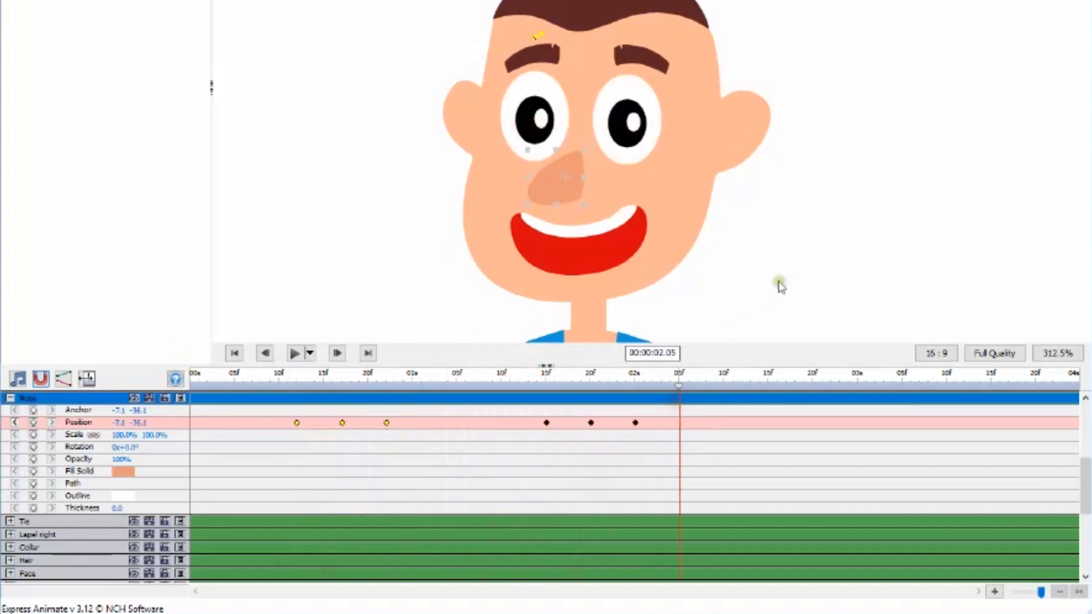
click(294, 353)
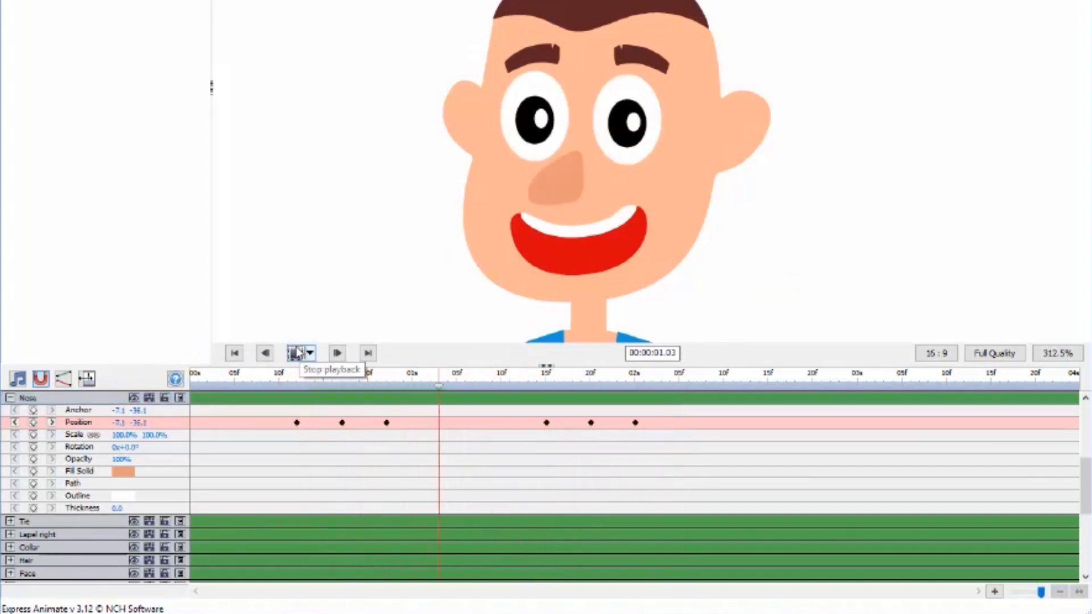
Step: Play back and scrub the full businessman animation to check the arm wave and eye blink
click(295, 352)
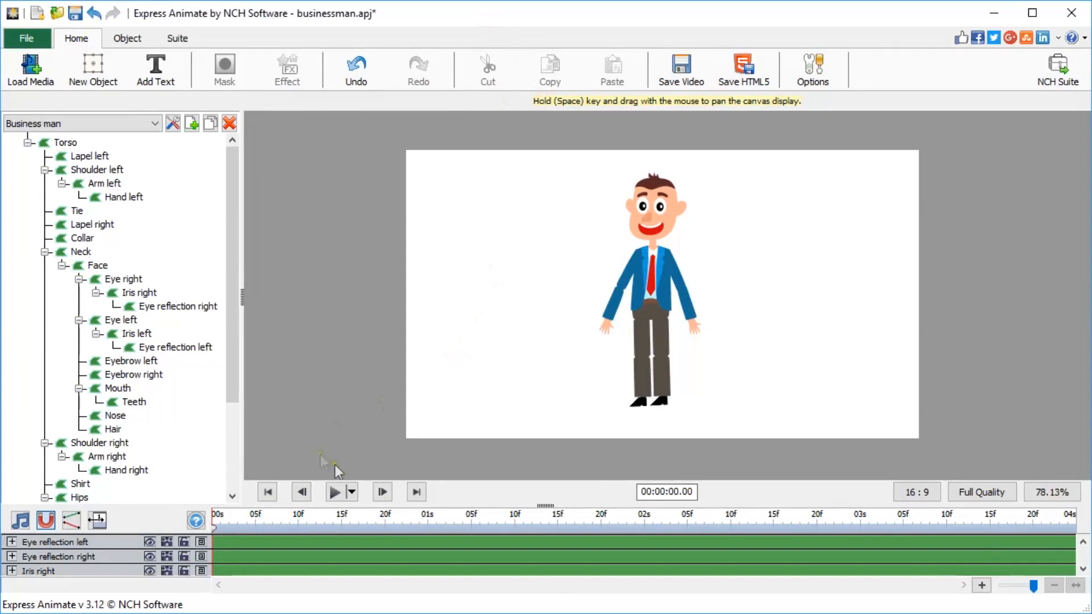
click(334, 491)
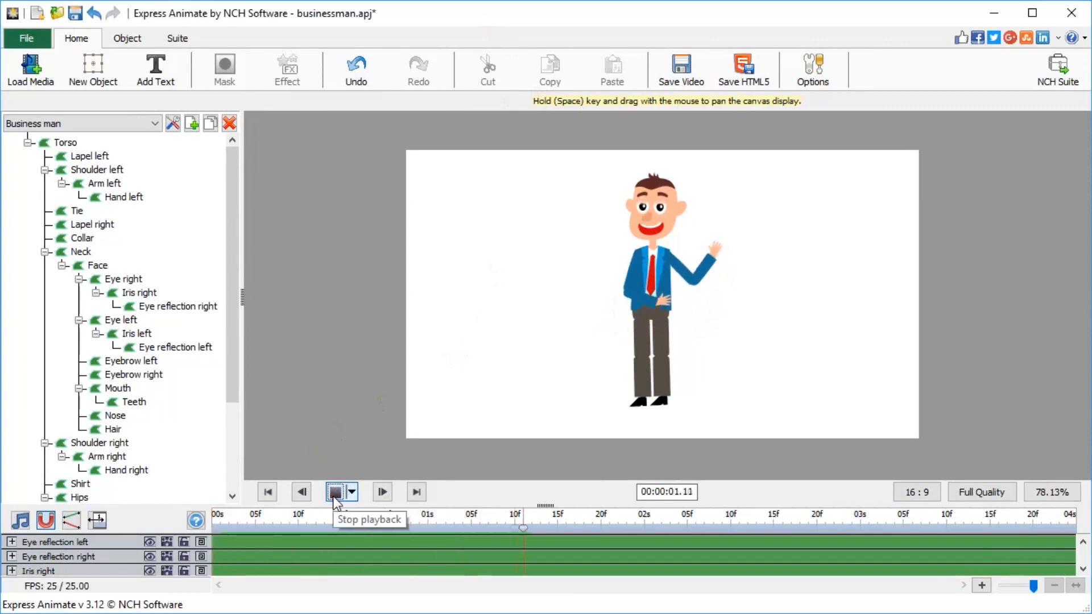
click(334, 492)
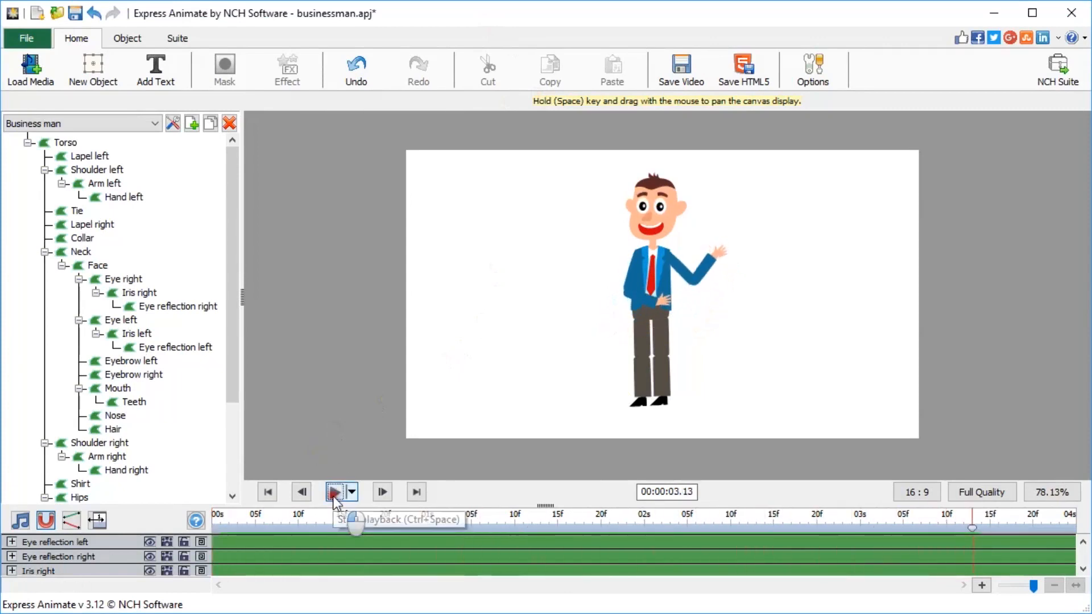
click(334, 491)
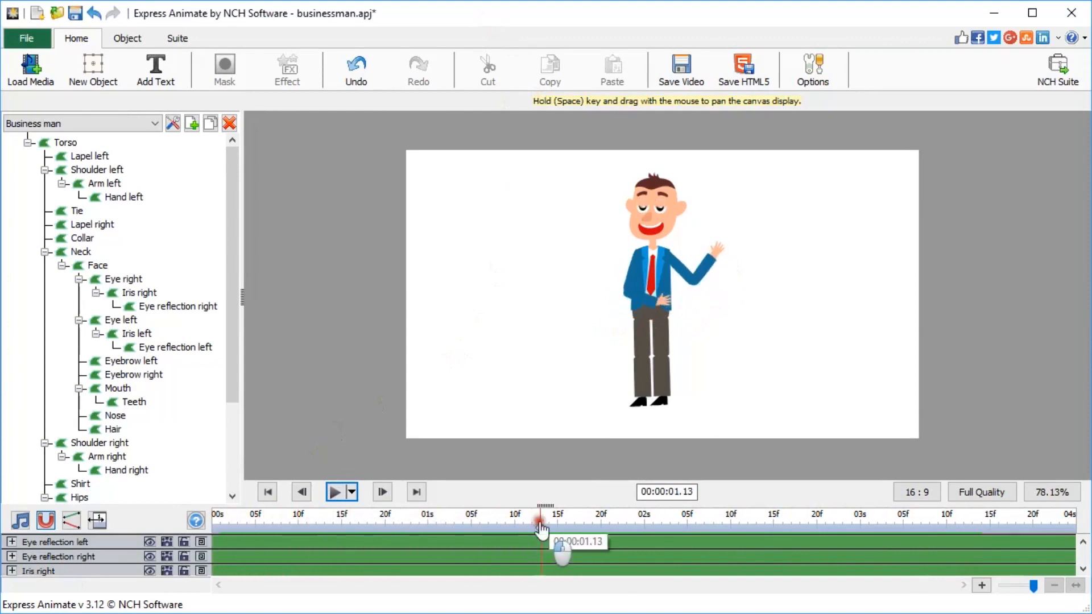
drag(541, 523, 703, 523)
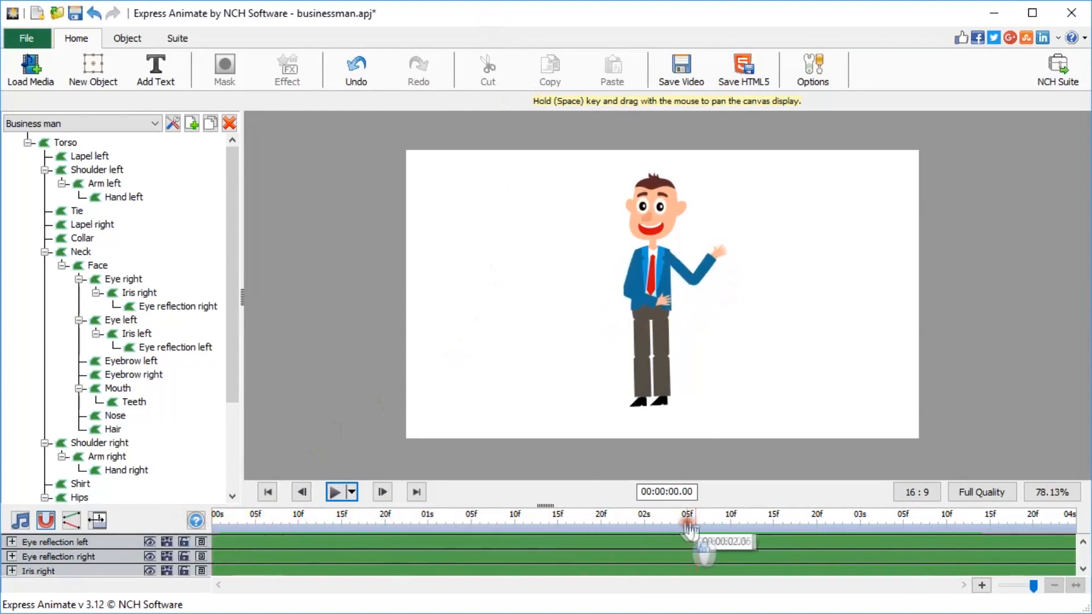
click(26, 38)
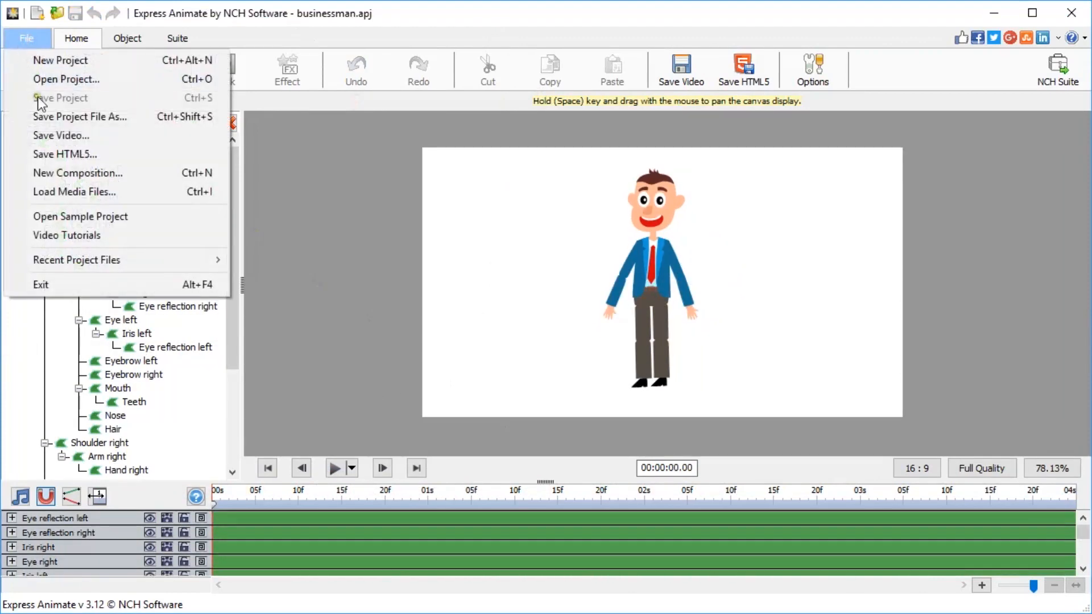
Step: Export the animation via Save Video as businessman 1.mp4 and confirm the save succeeded
click(60, 135)
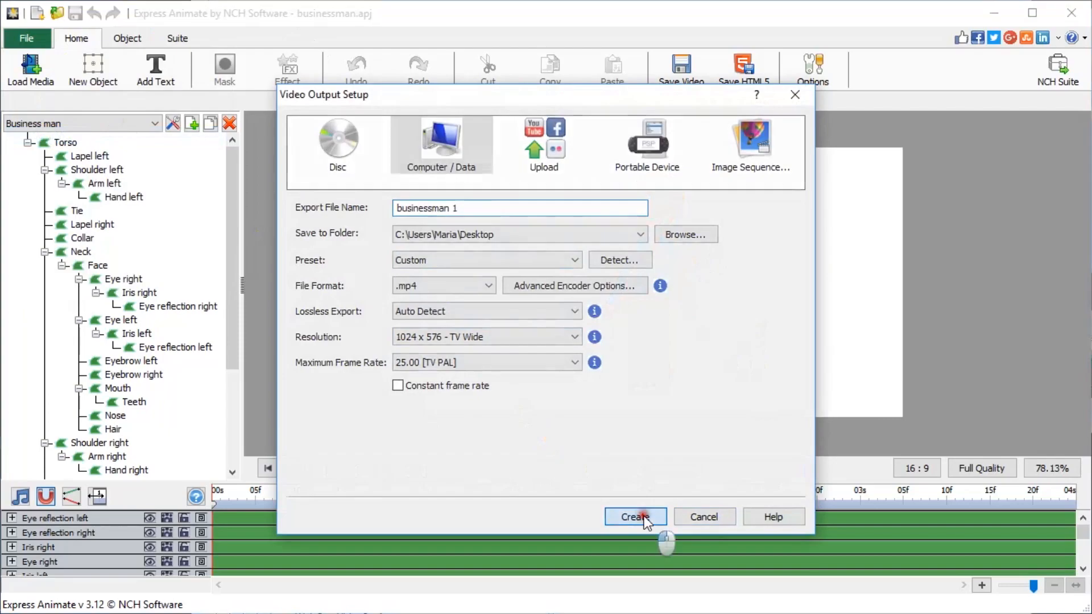
click(634, 516)
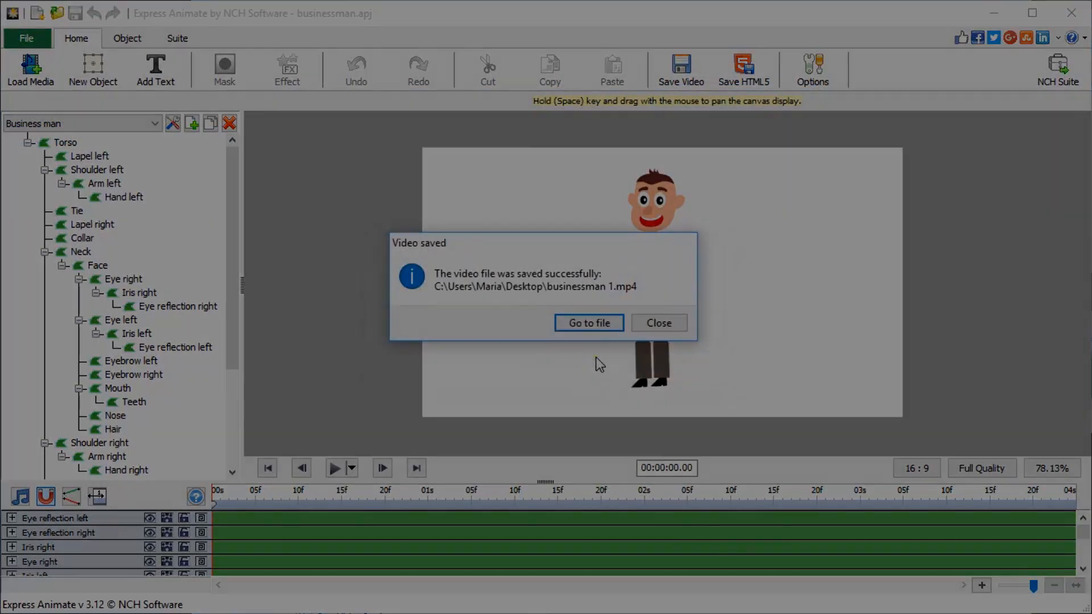